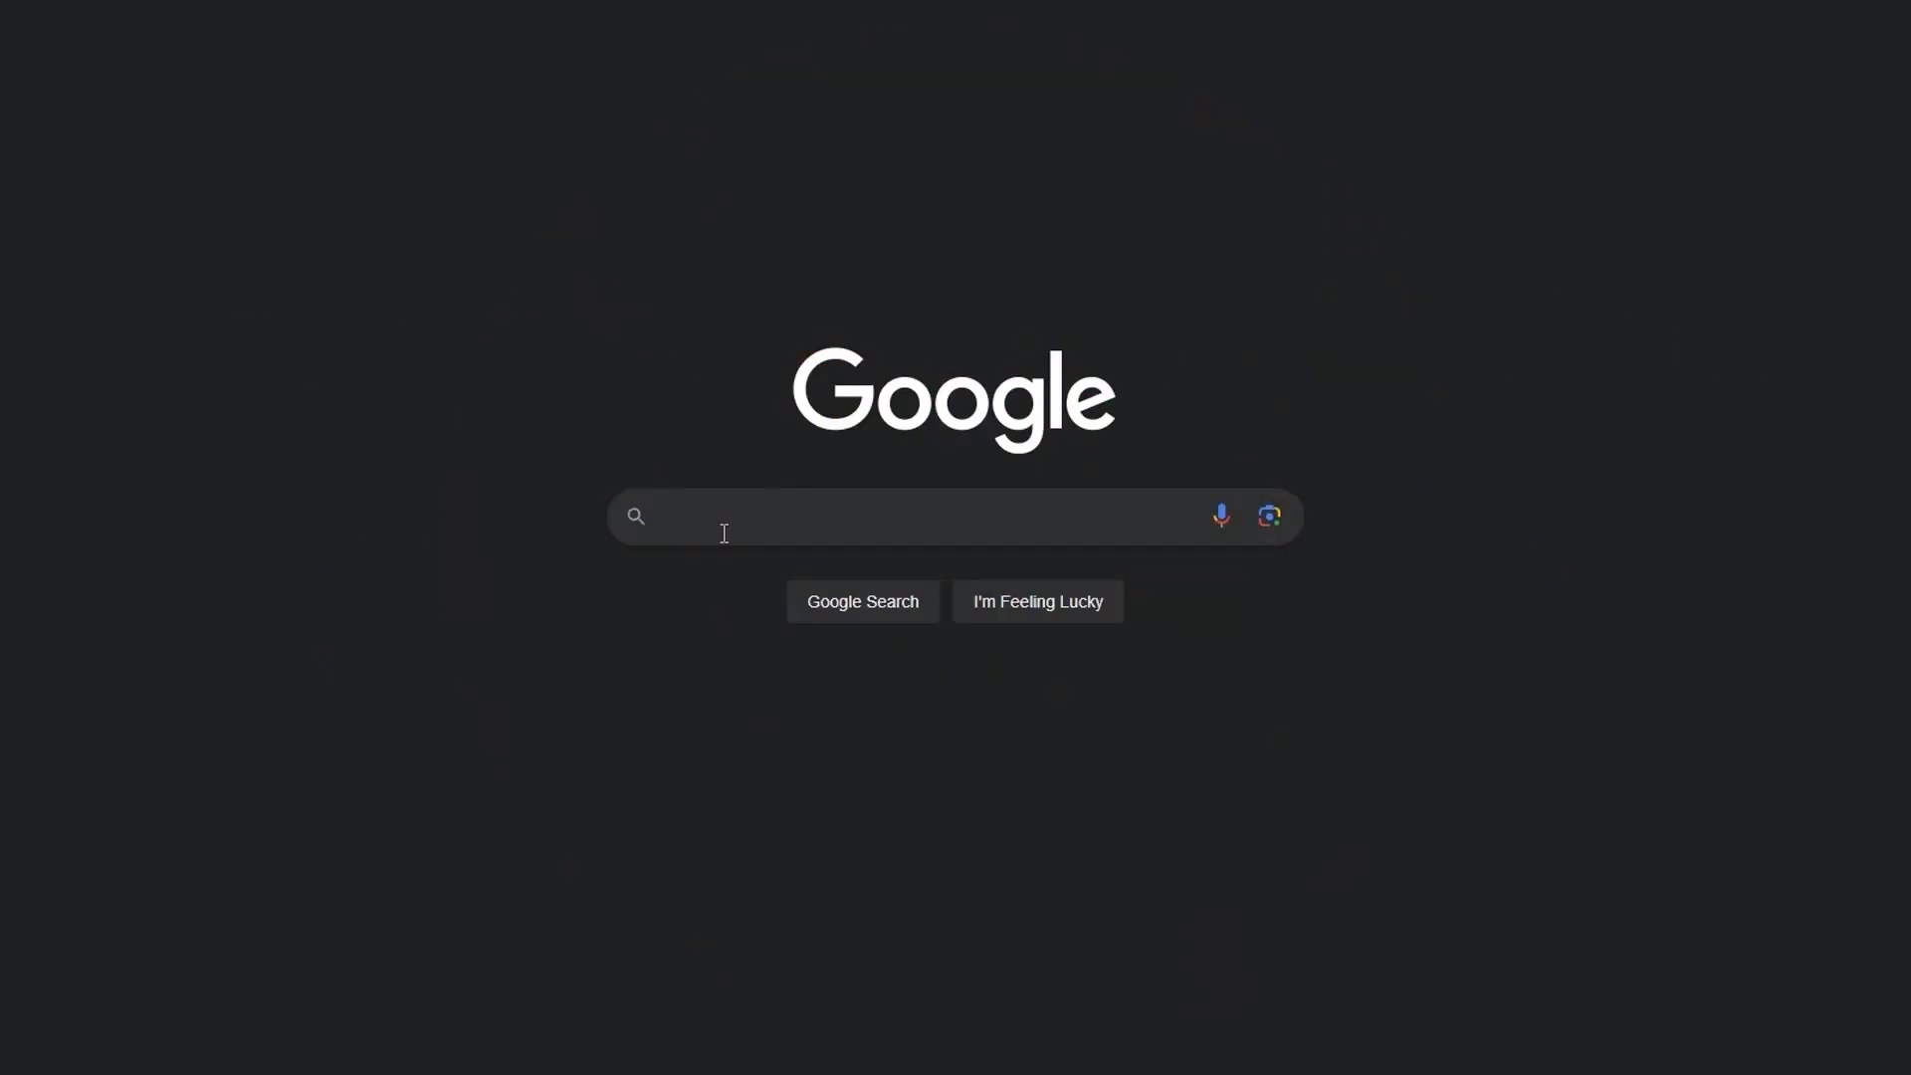
# Search Google for 'buddyrail'.
pyautogui.write('buddyrai')
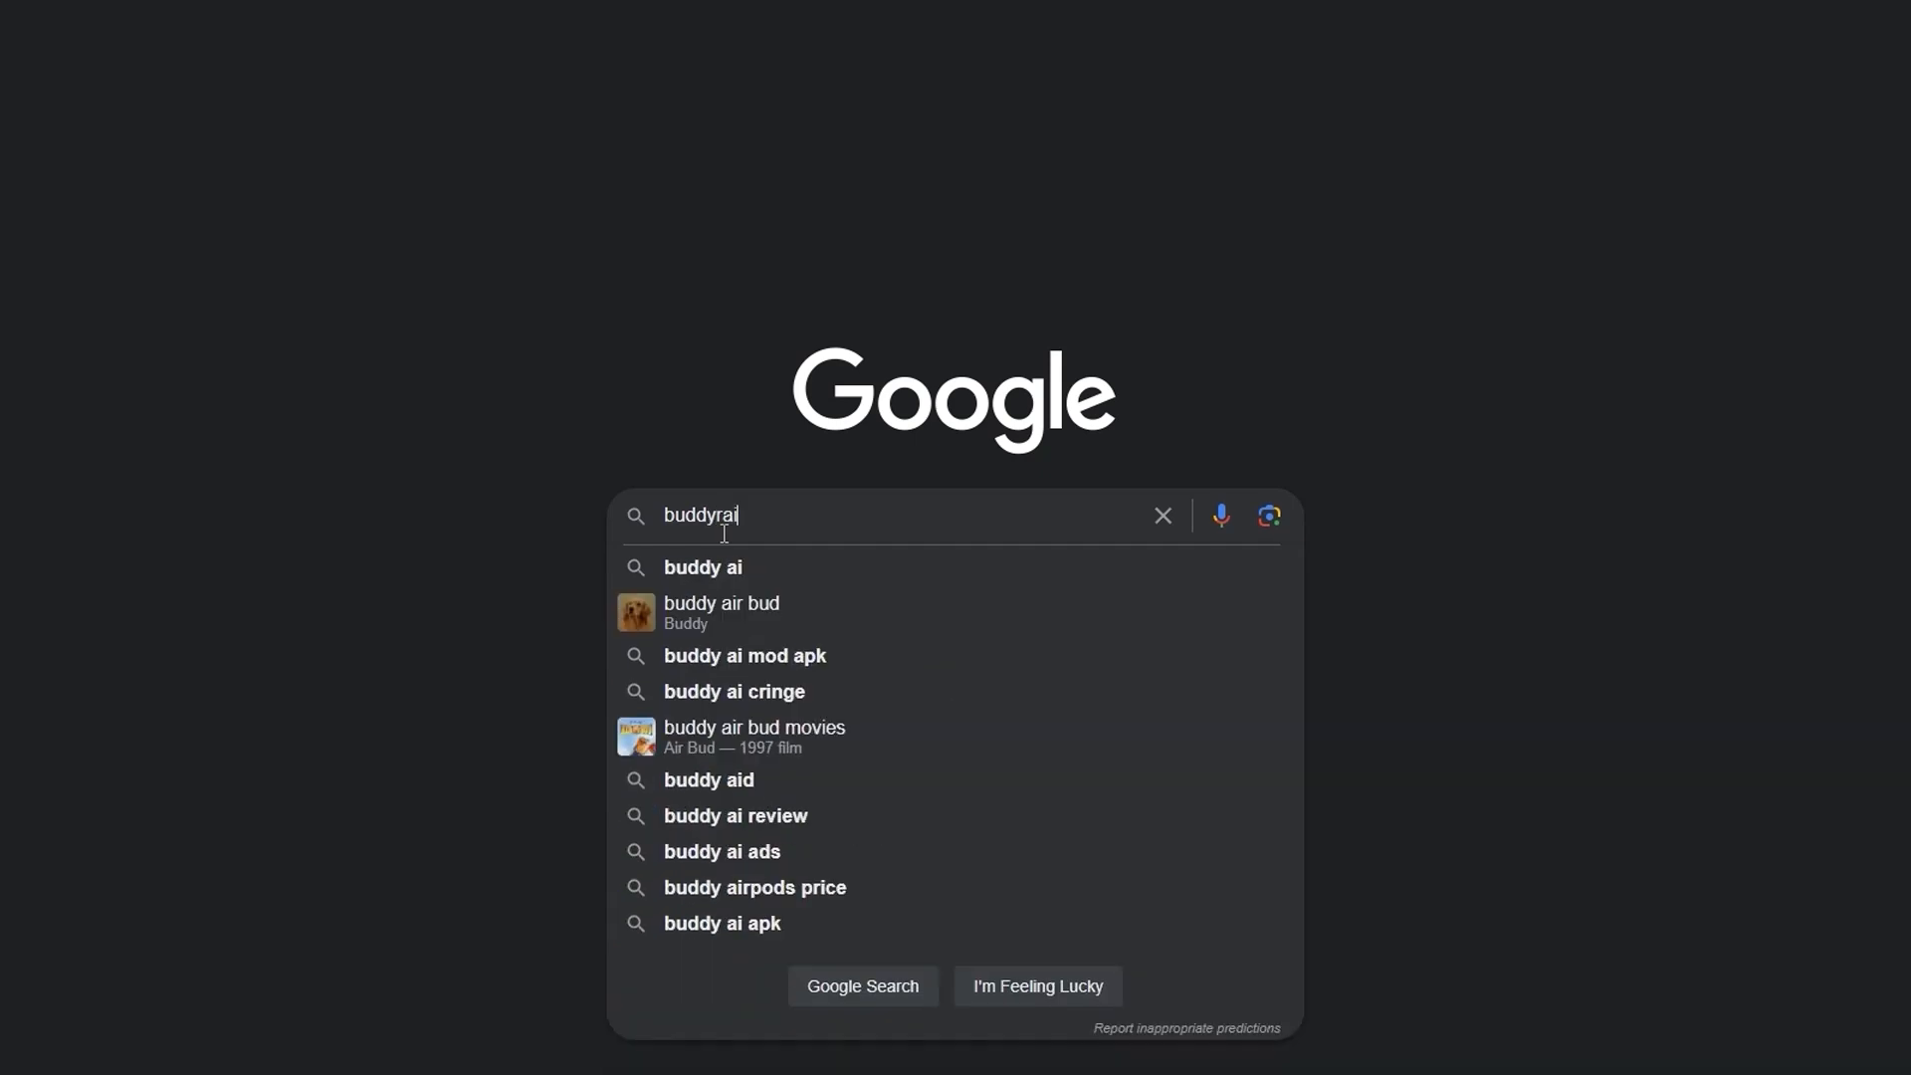
pyautogui.press('Enter')
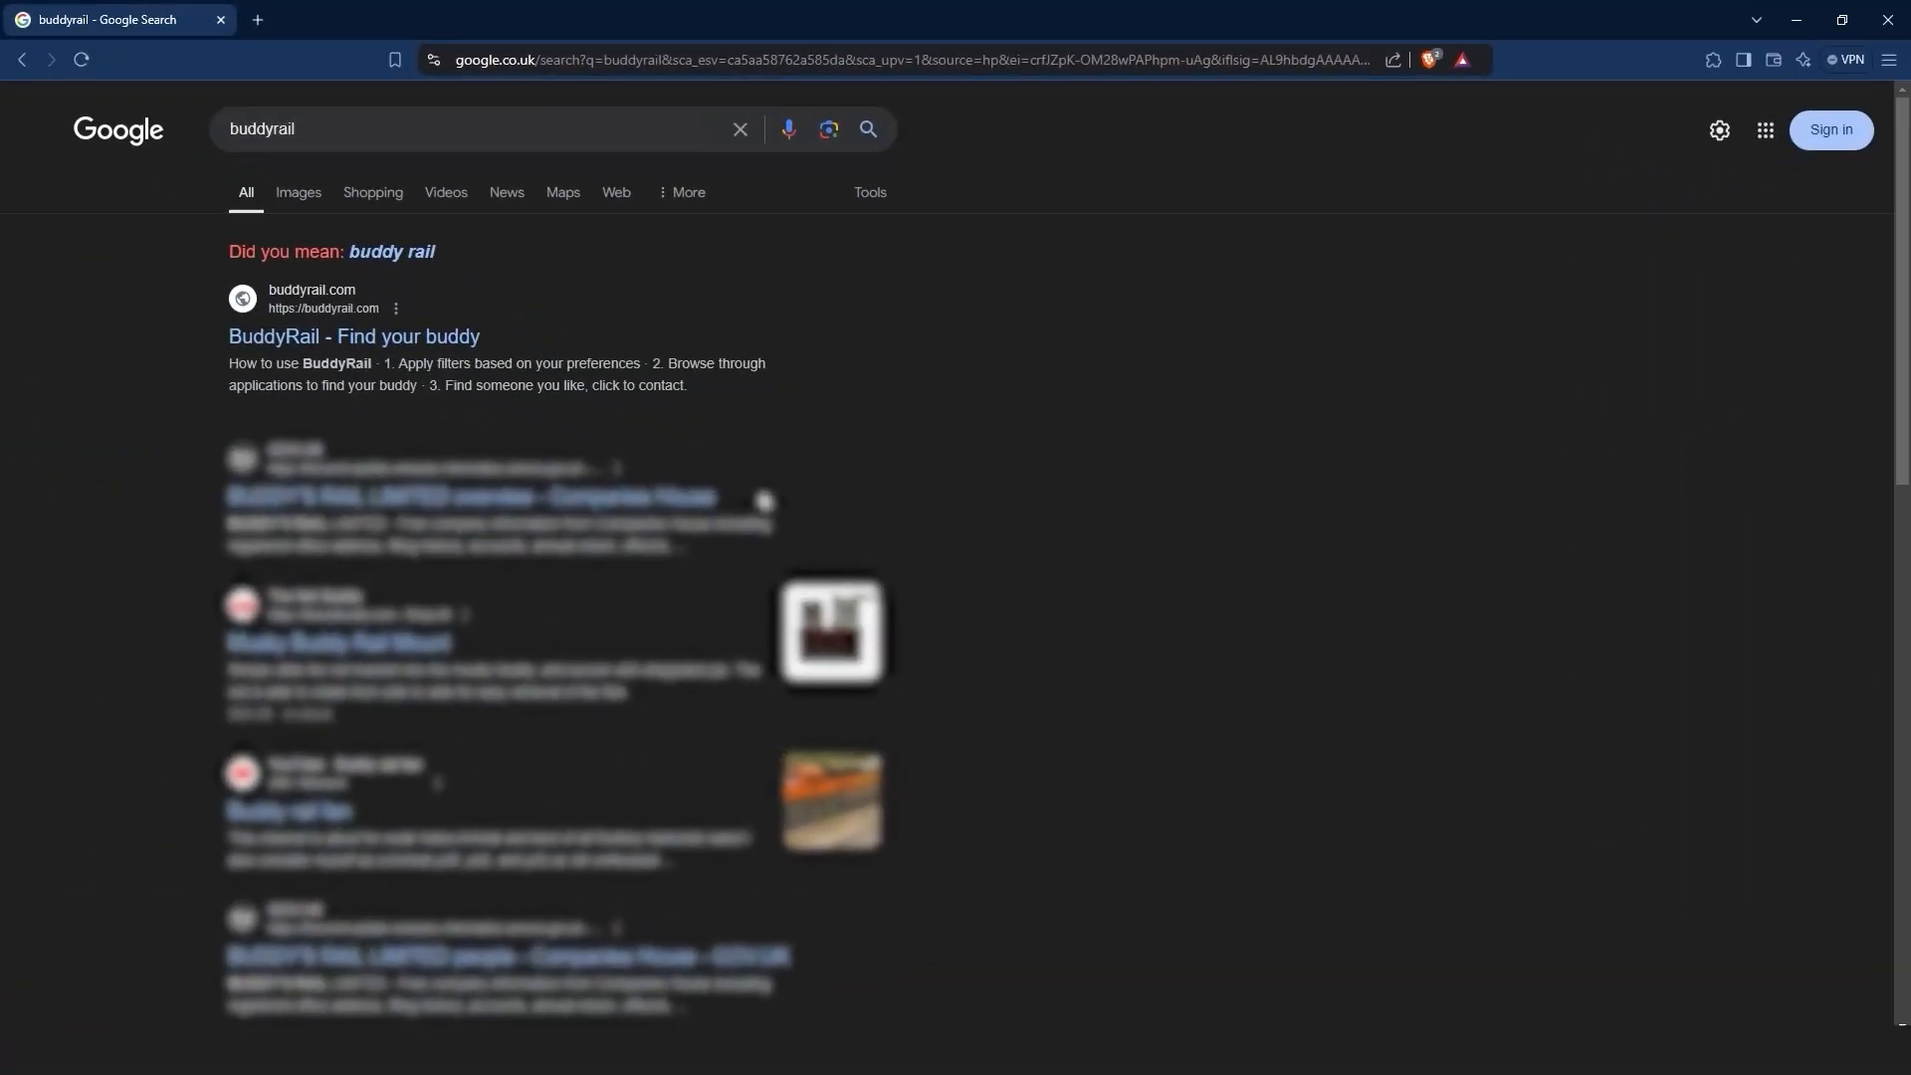
# Open the BuddyRail site, browse the applications, and copy an applicant's nickname.
pyautogui.click(352, 337)
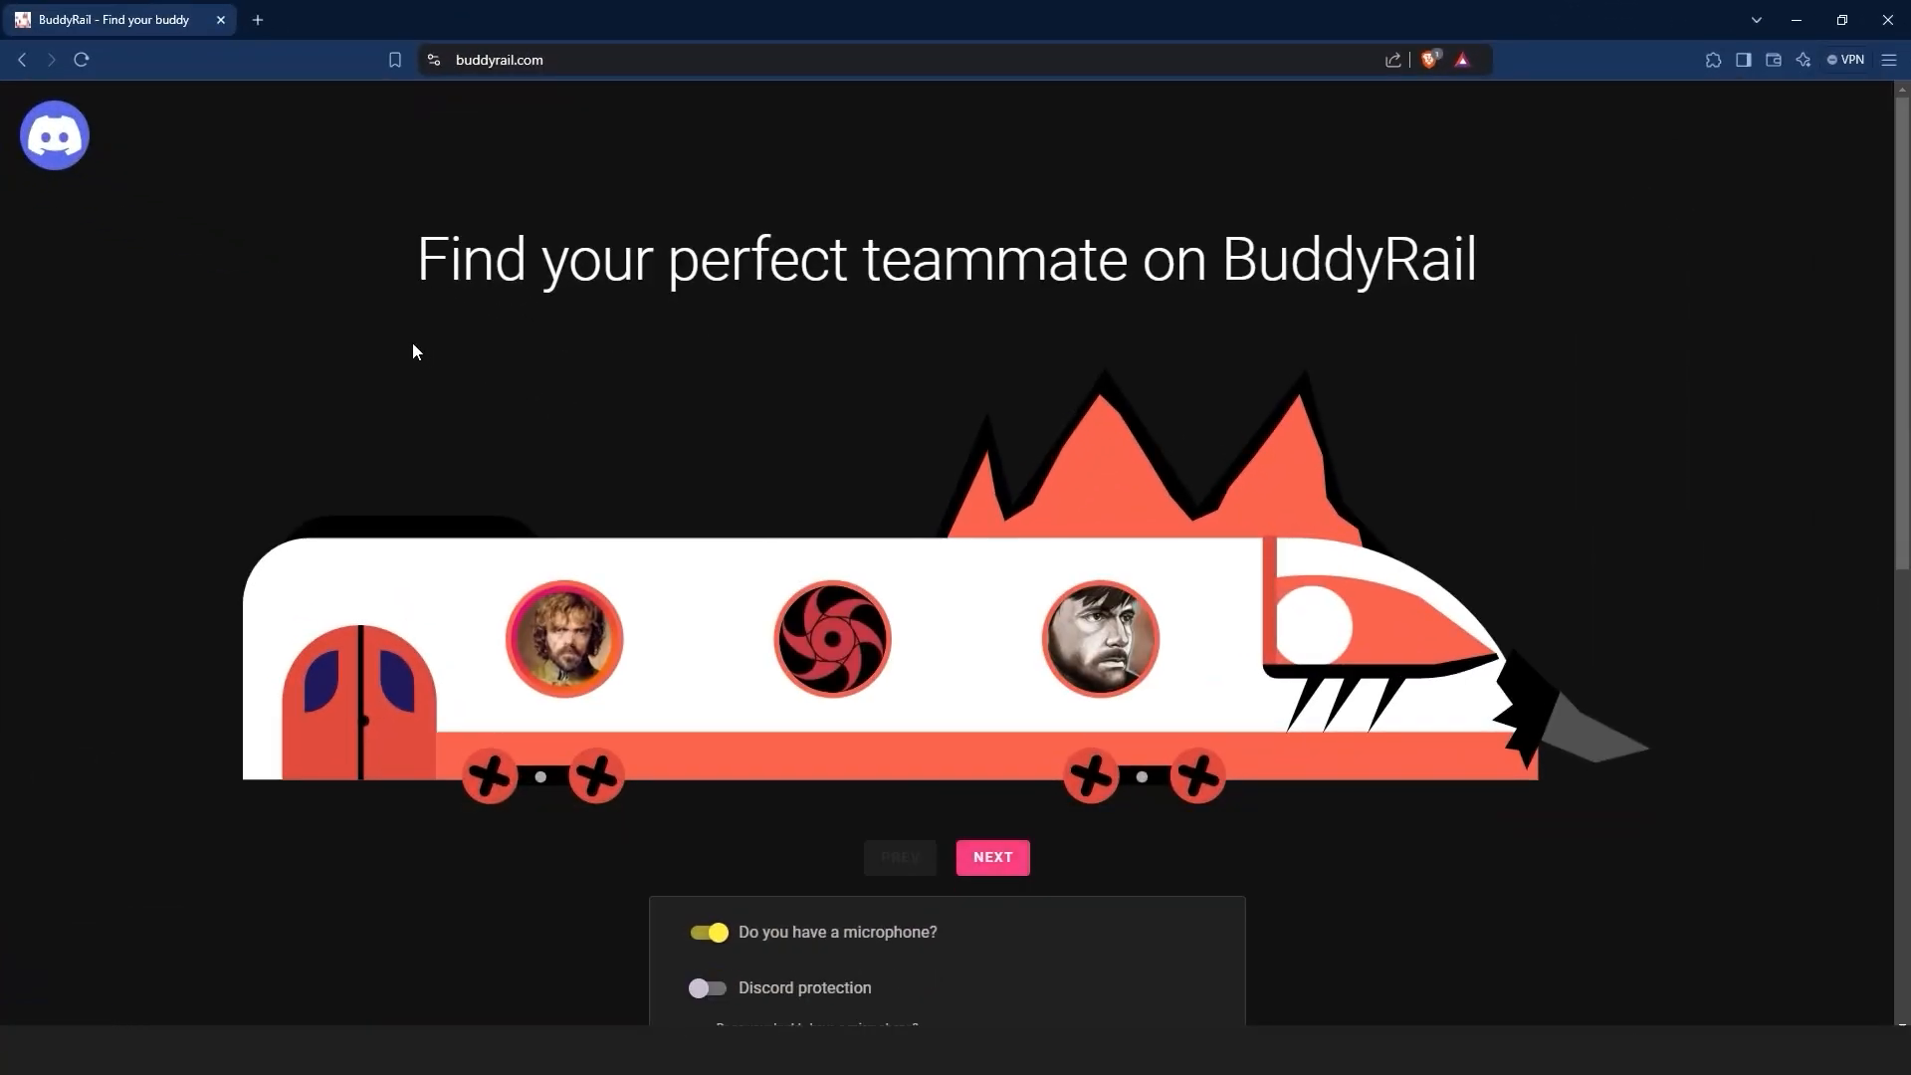
pyautogui.scroll(-3)
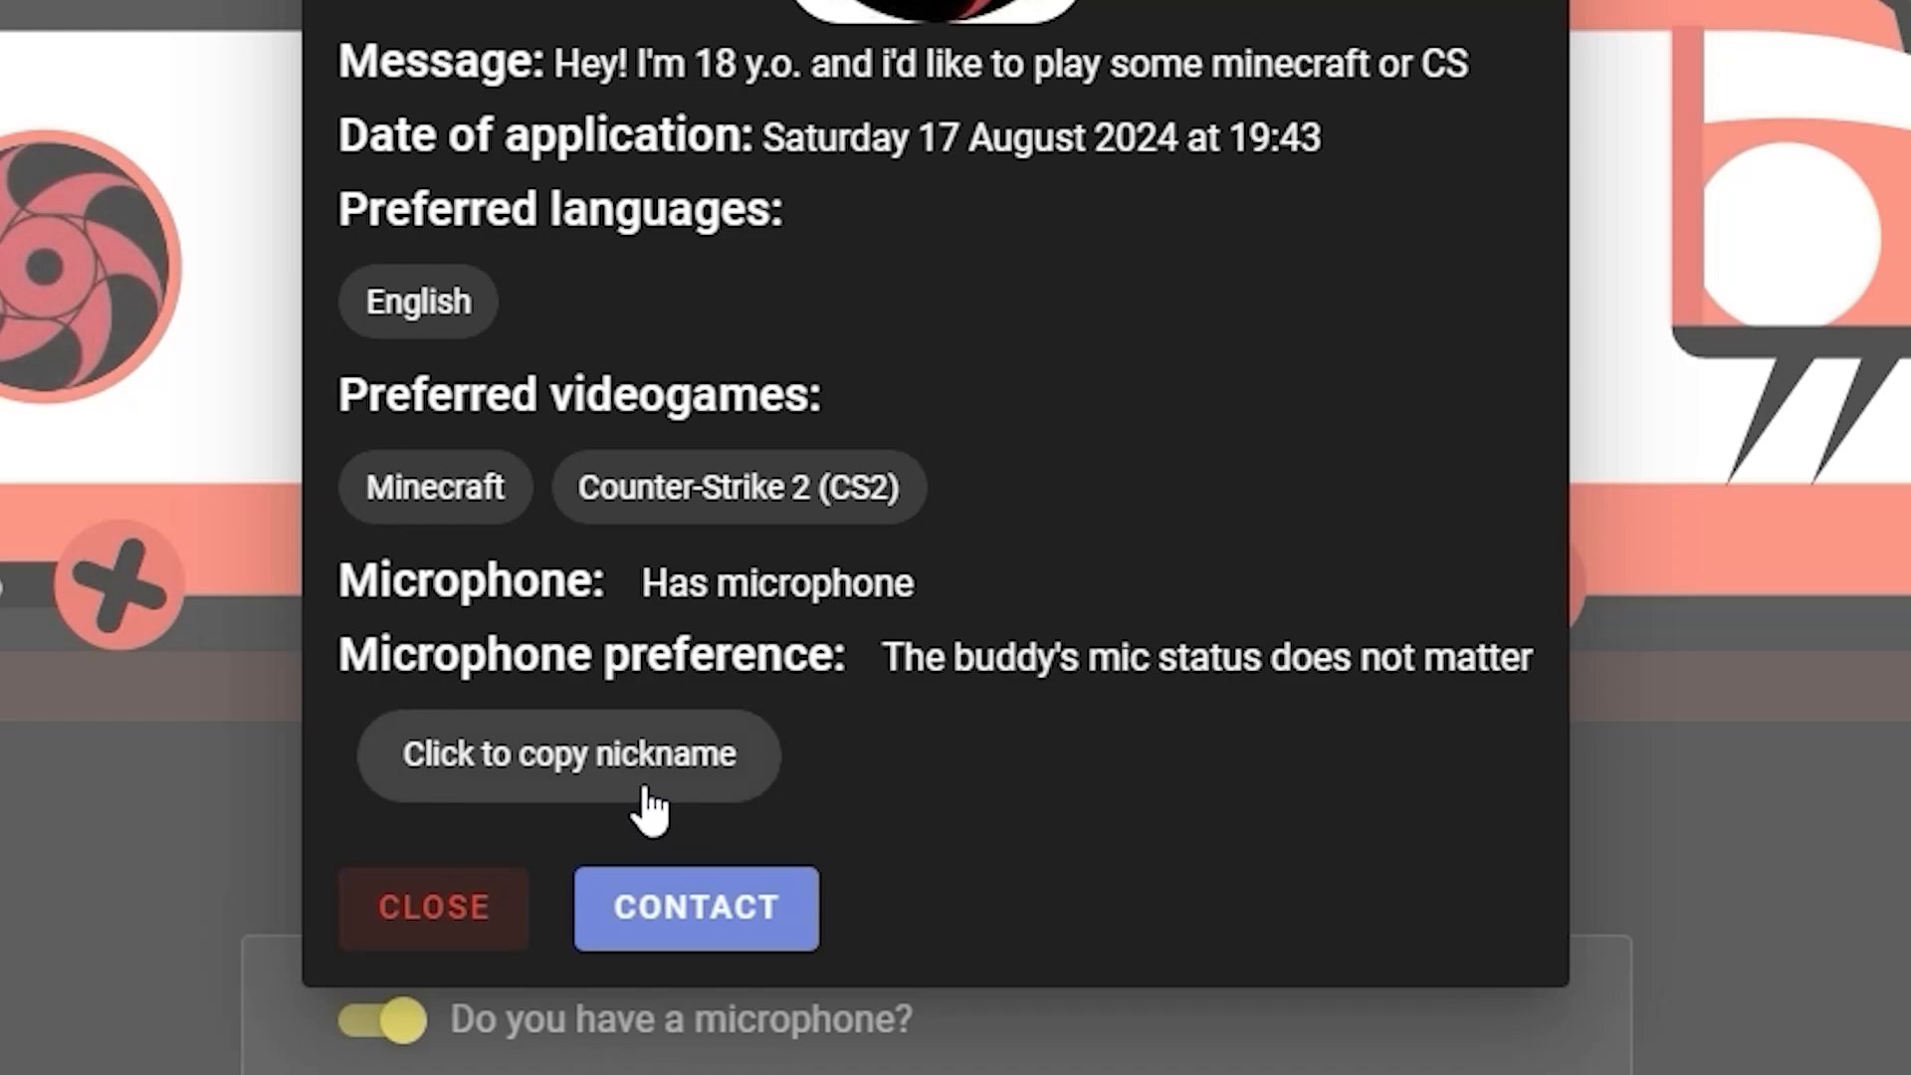
pyautogui.click(431, 907)
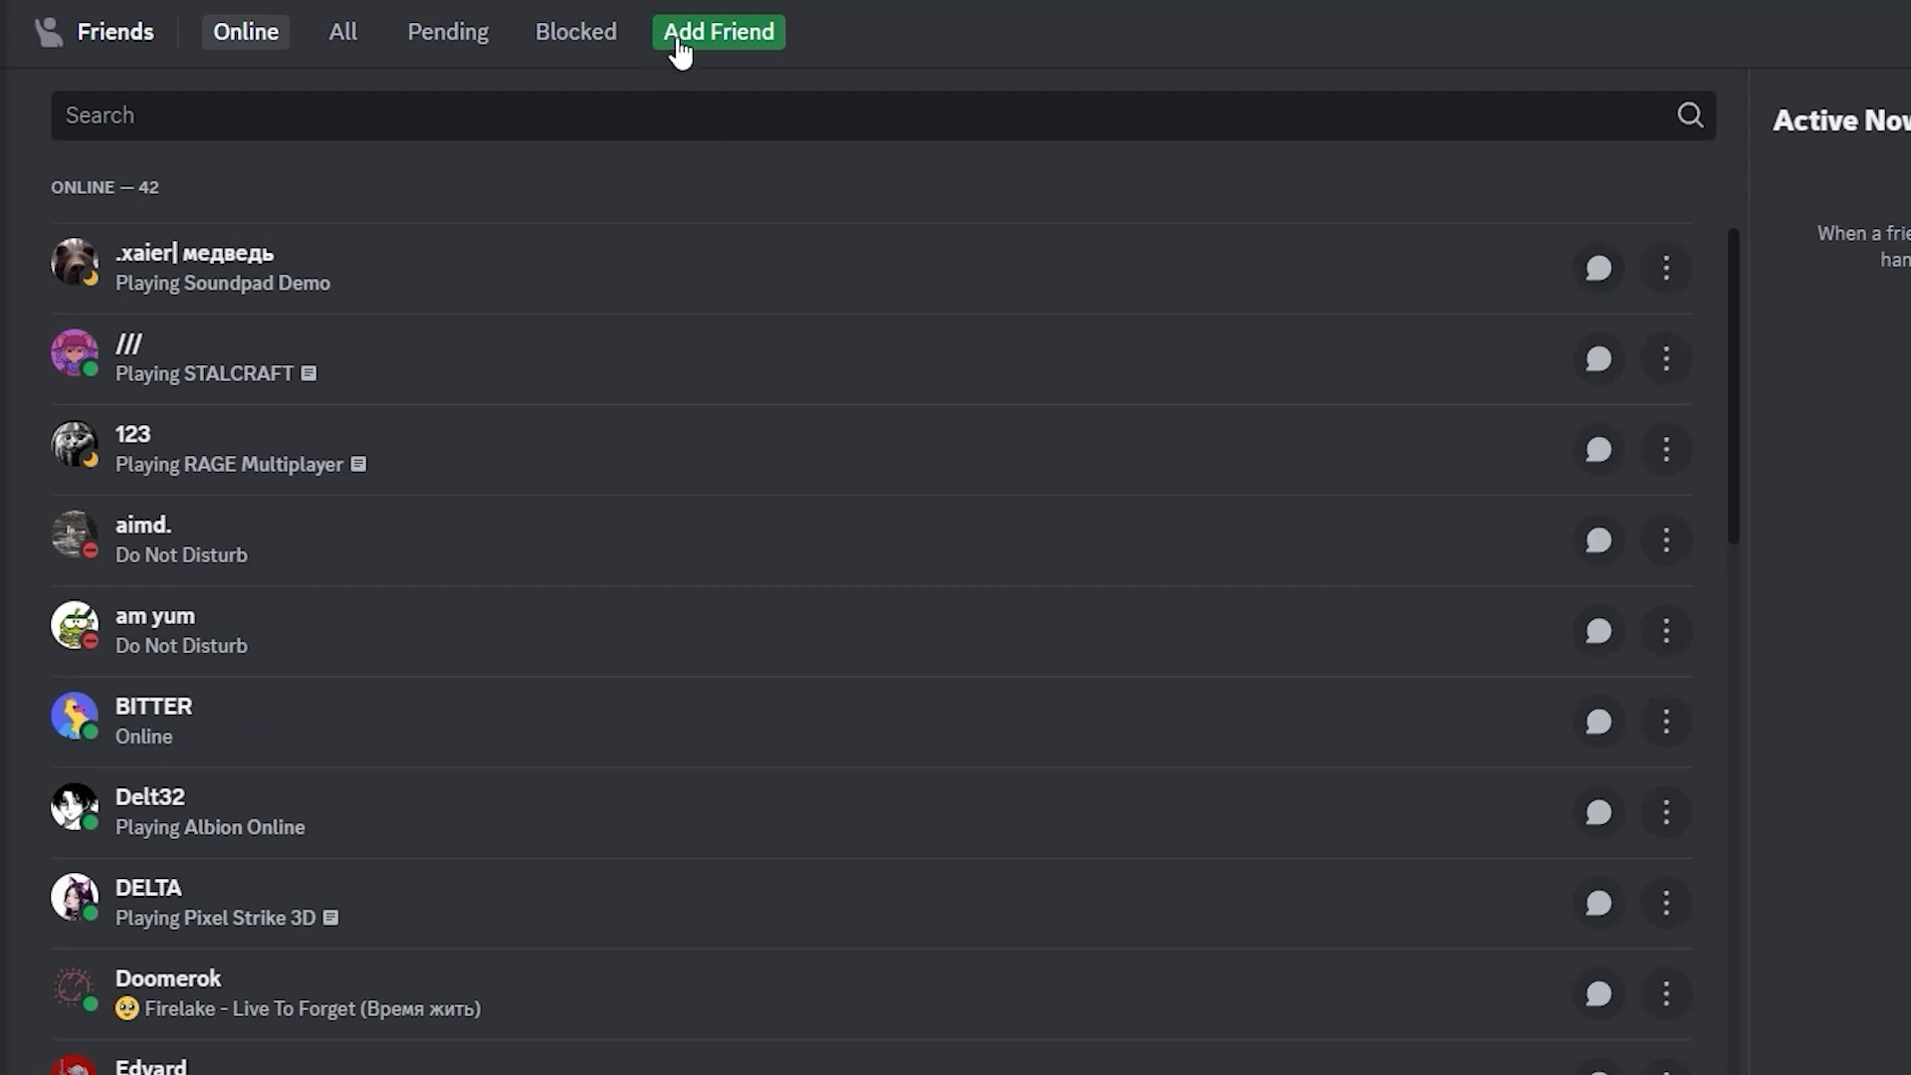
pyautogui.click(717, 31)
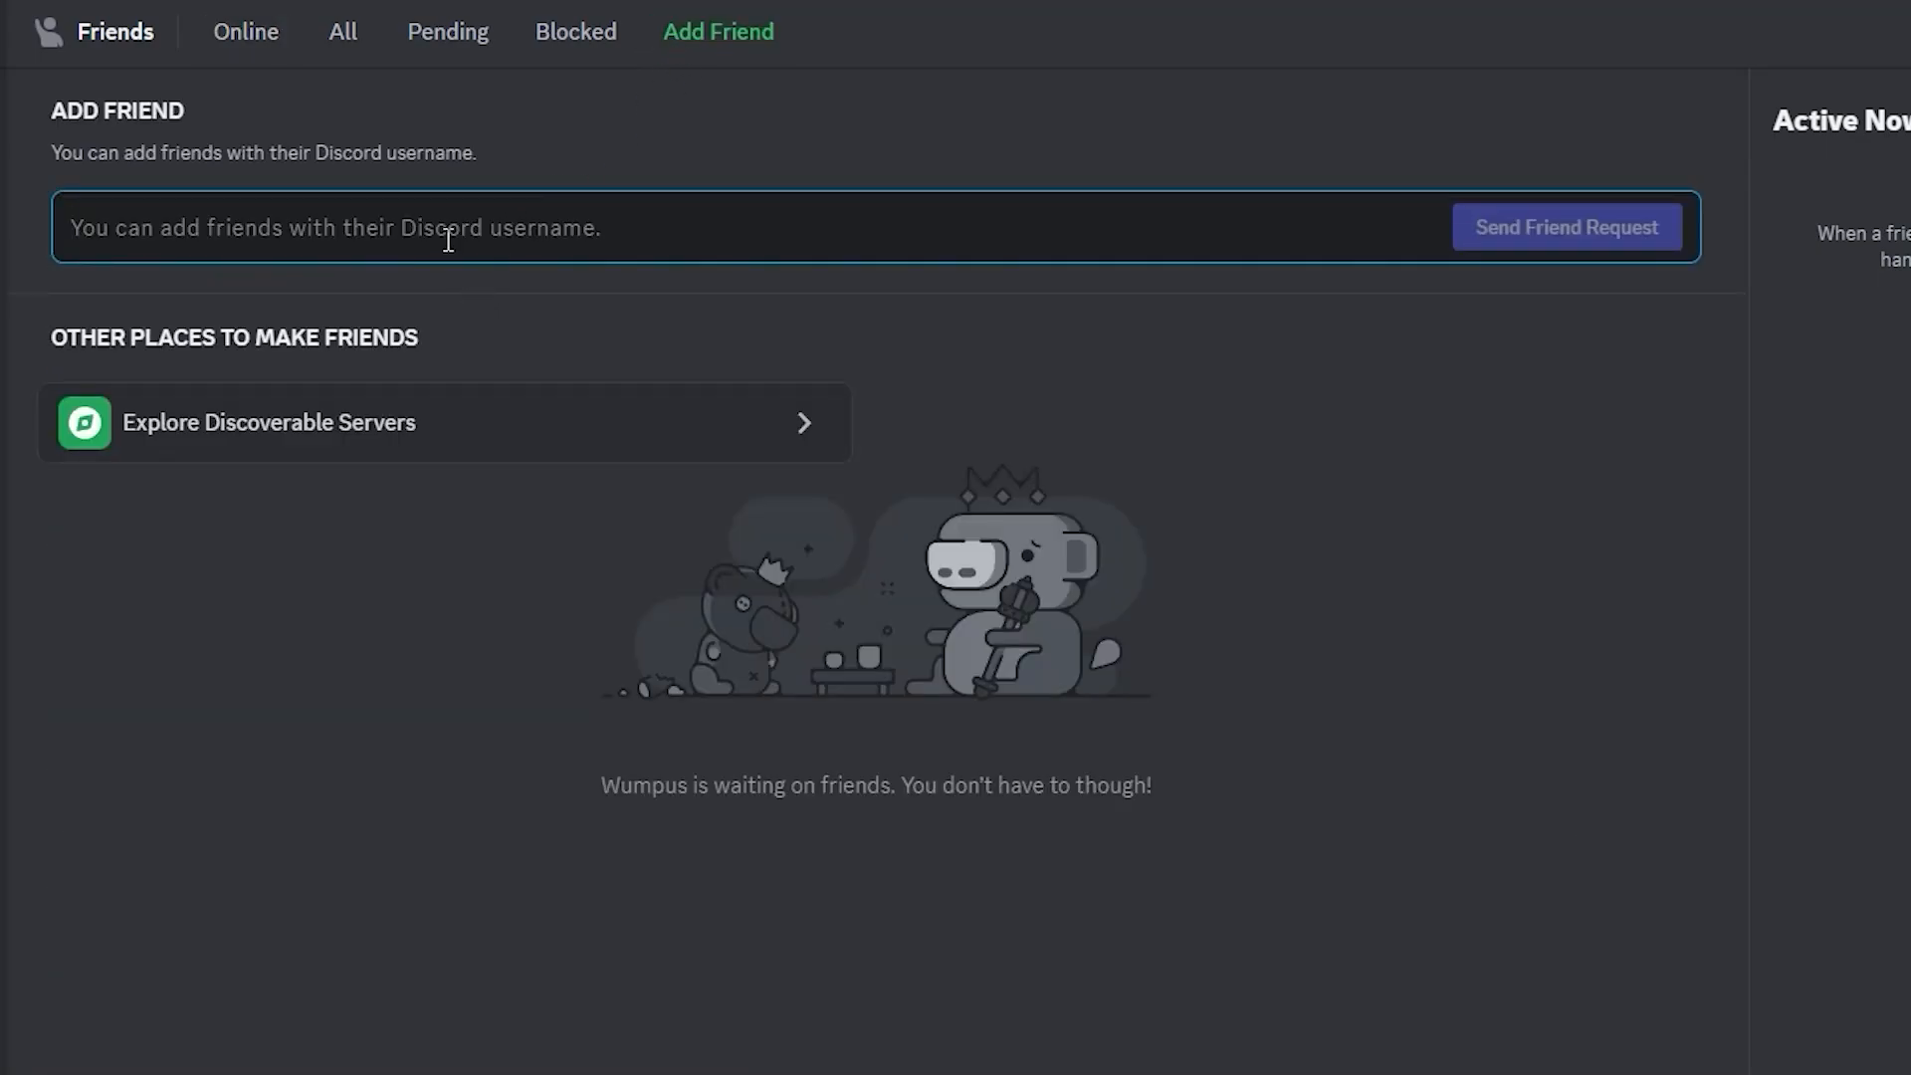
pyautogui.write('Elhawk71')
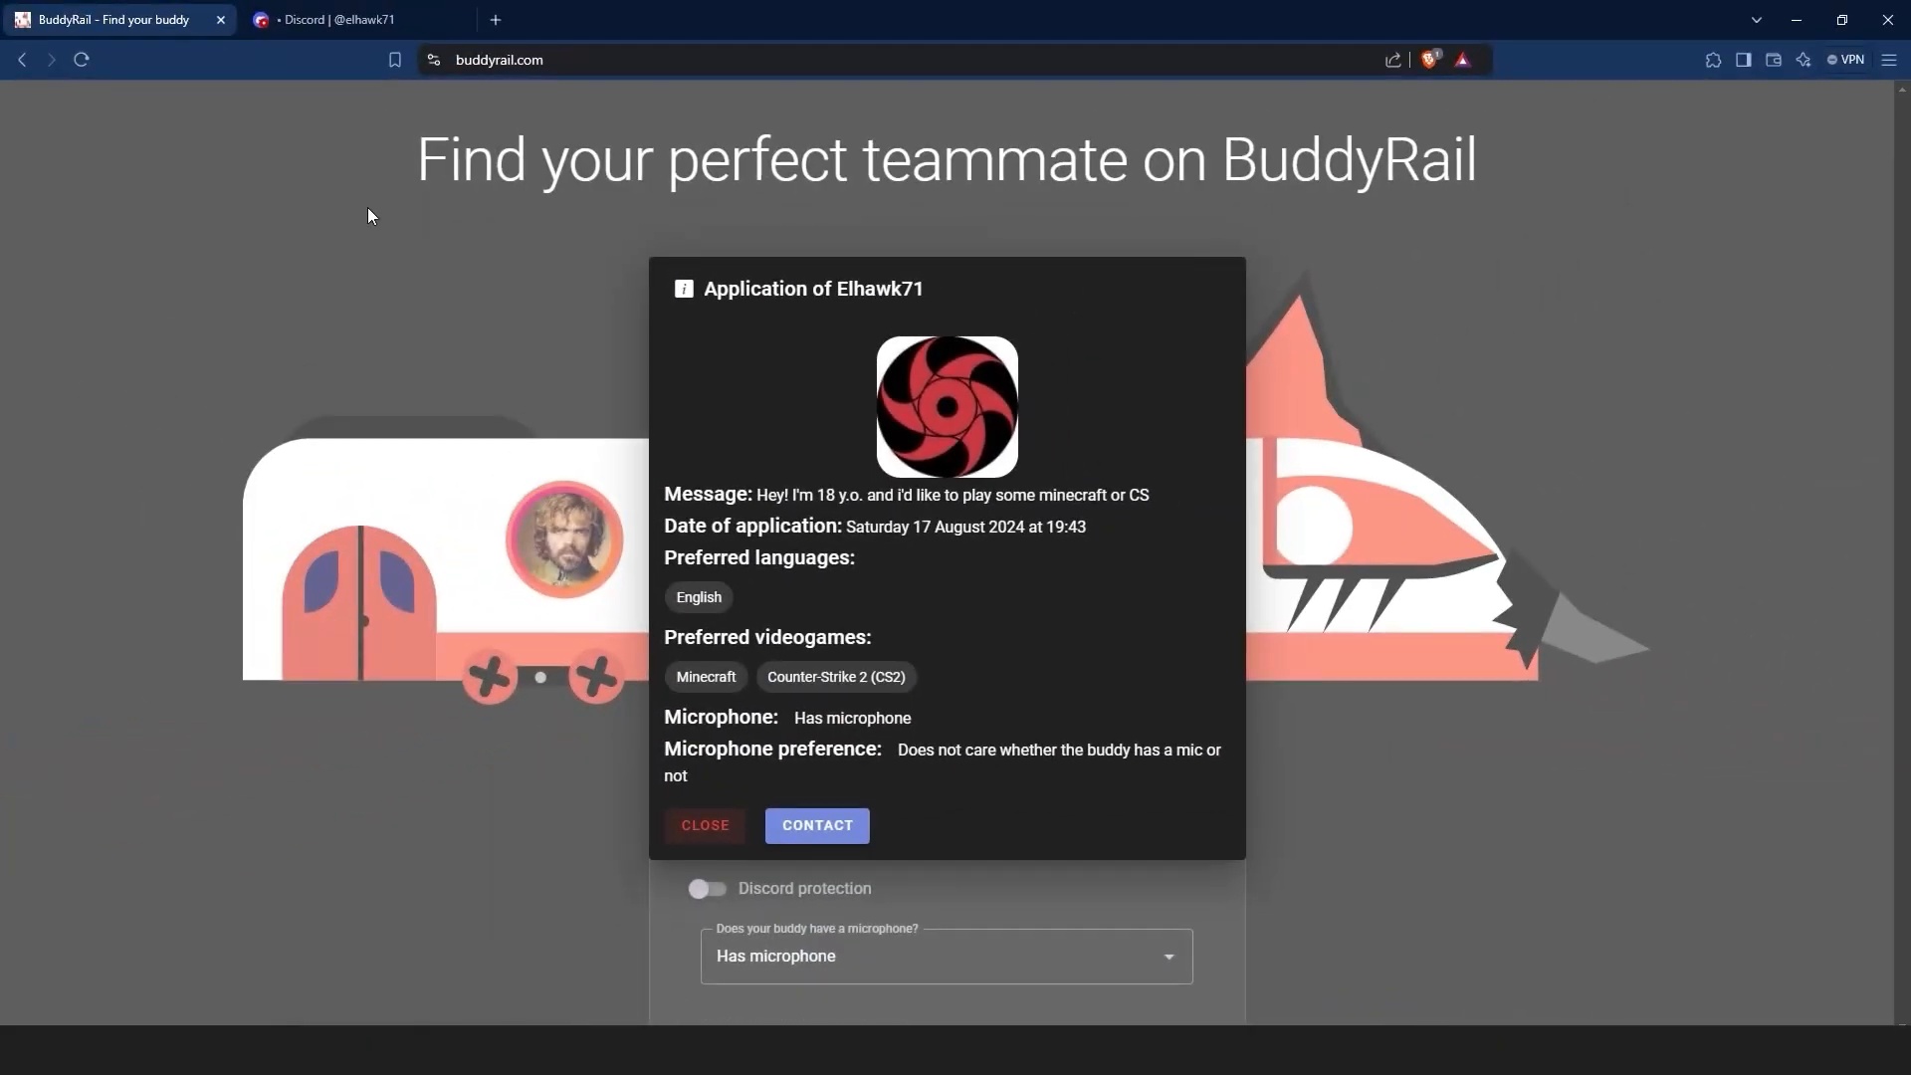
pyautogui.moveTo(1467, 587)
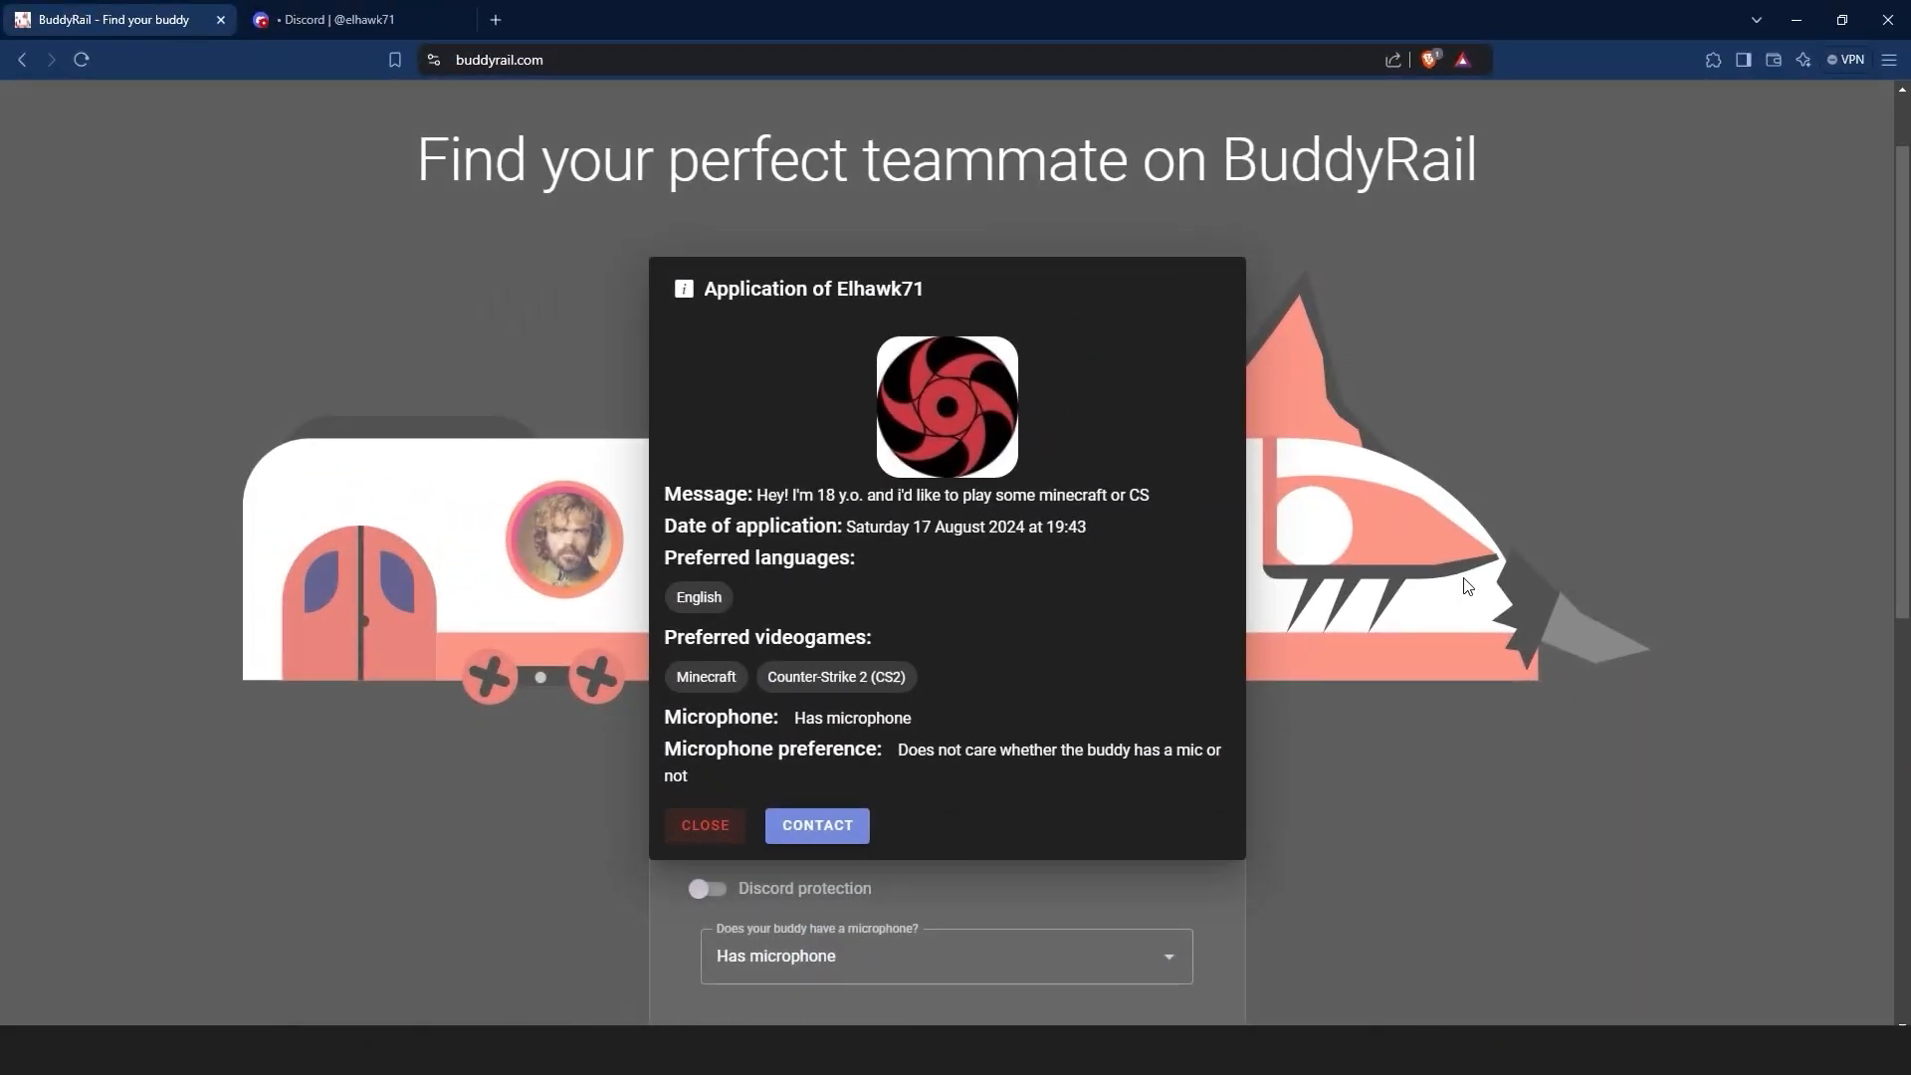
# Close the application, set the buddy-microphone filter to Both, and browse the games list.
pyautogui.click(705, 825)
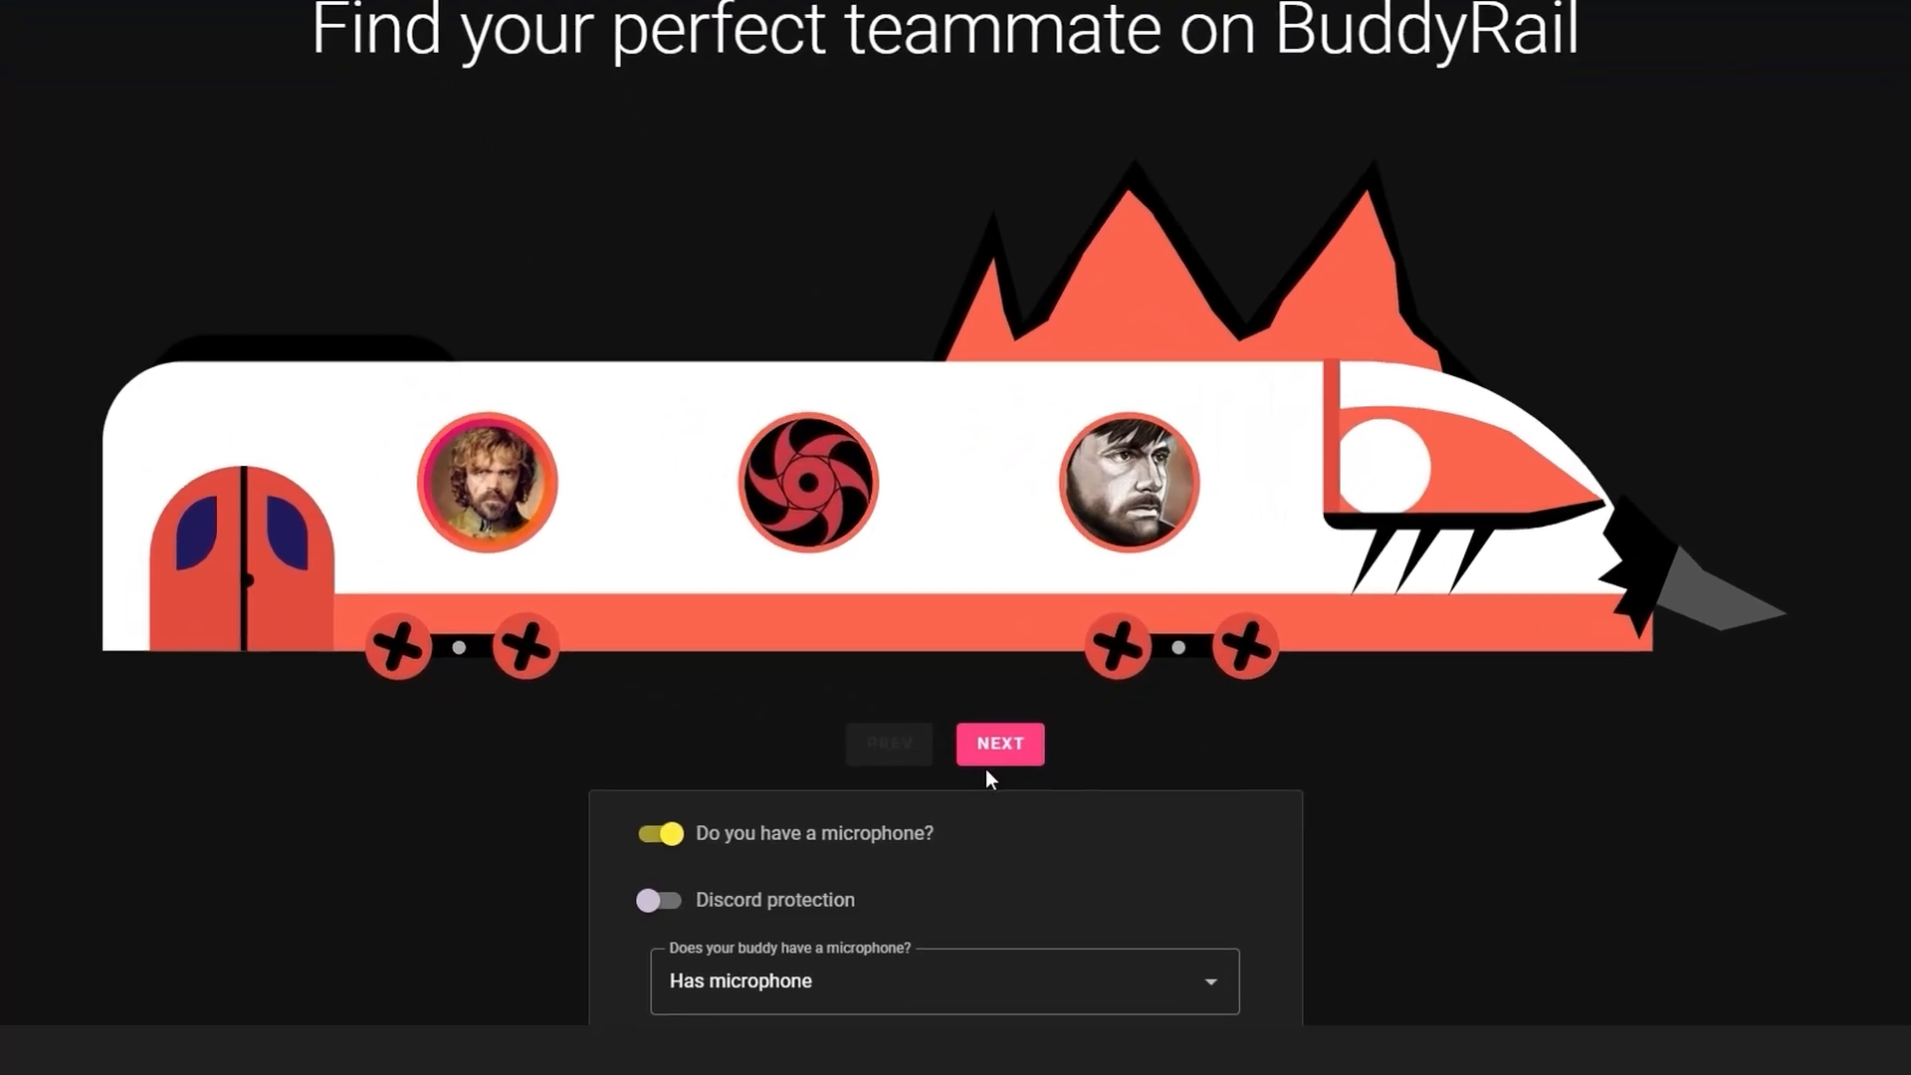
pyautogui.click(999, 742)
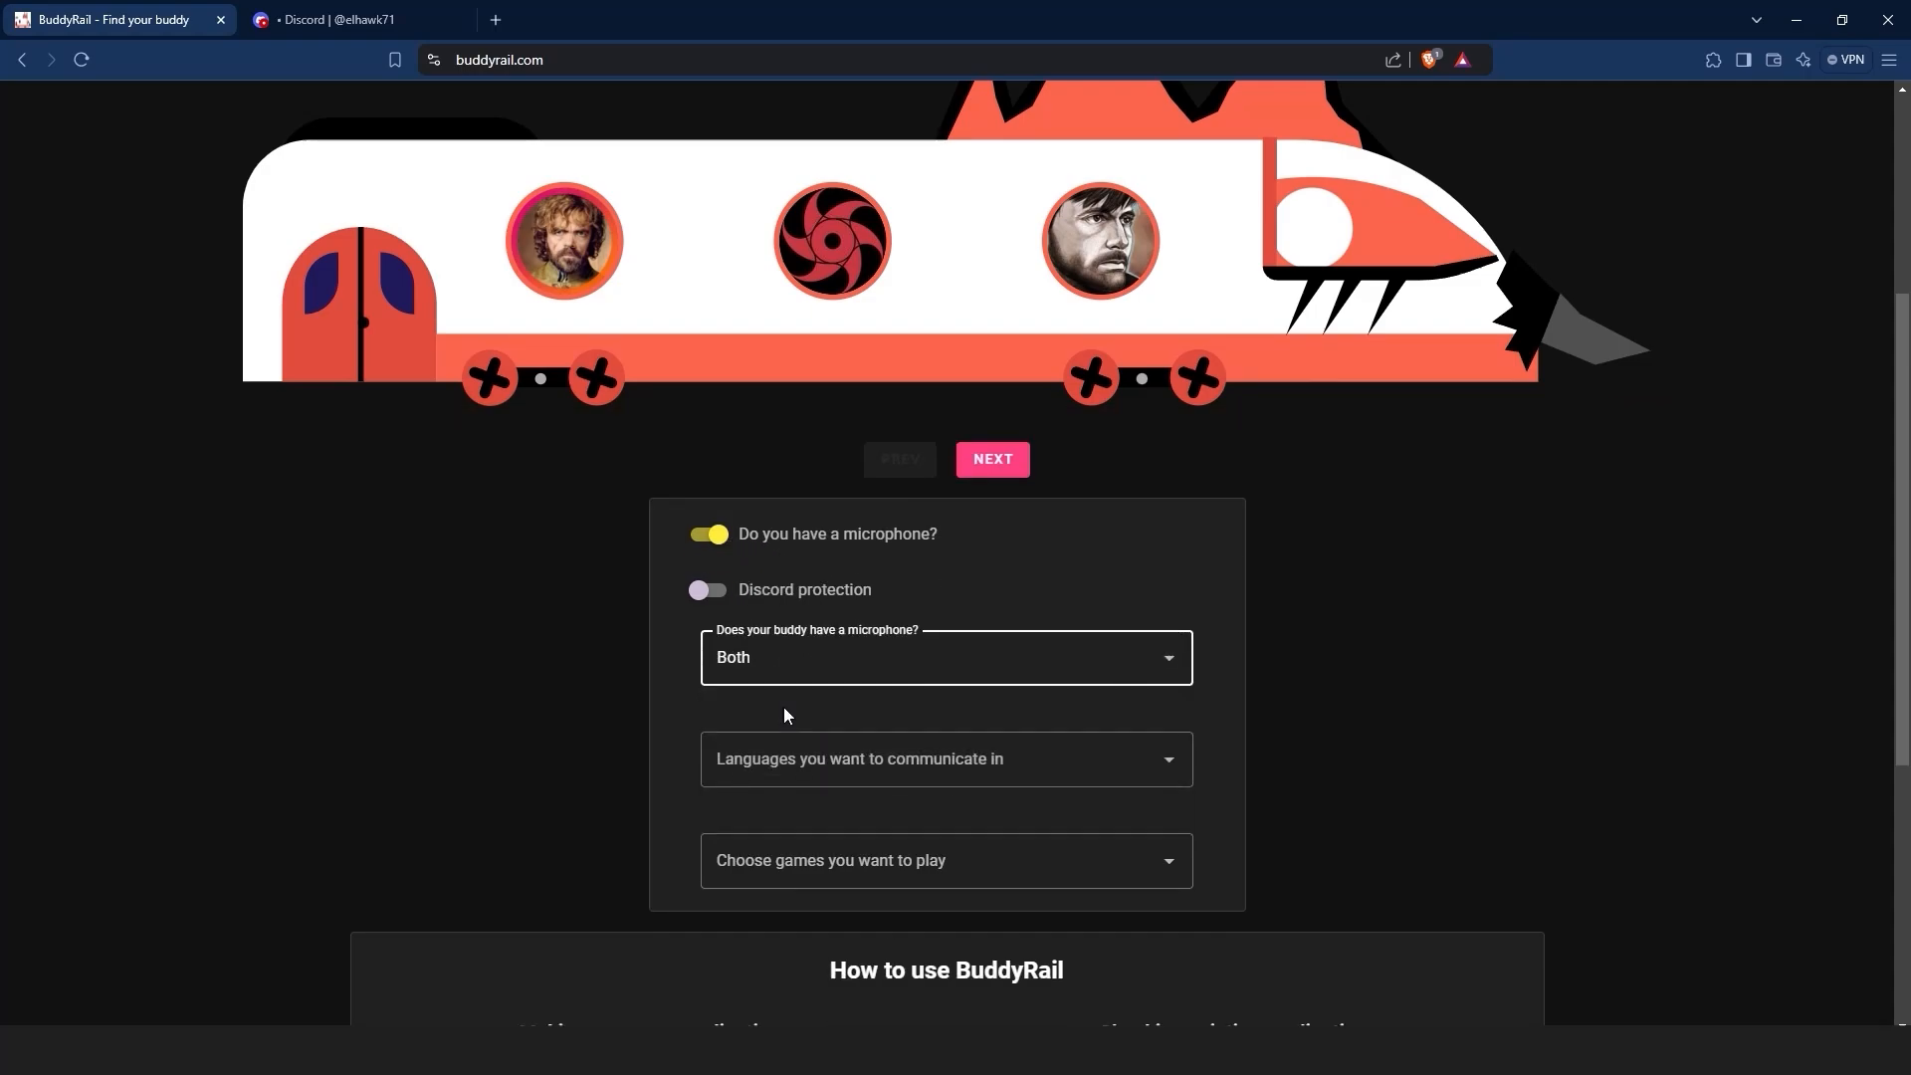
pyautogui.click(944, 758)
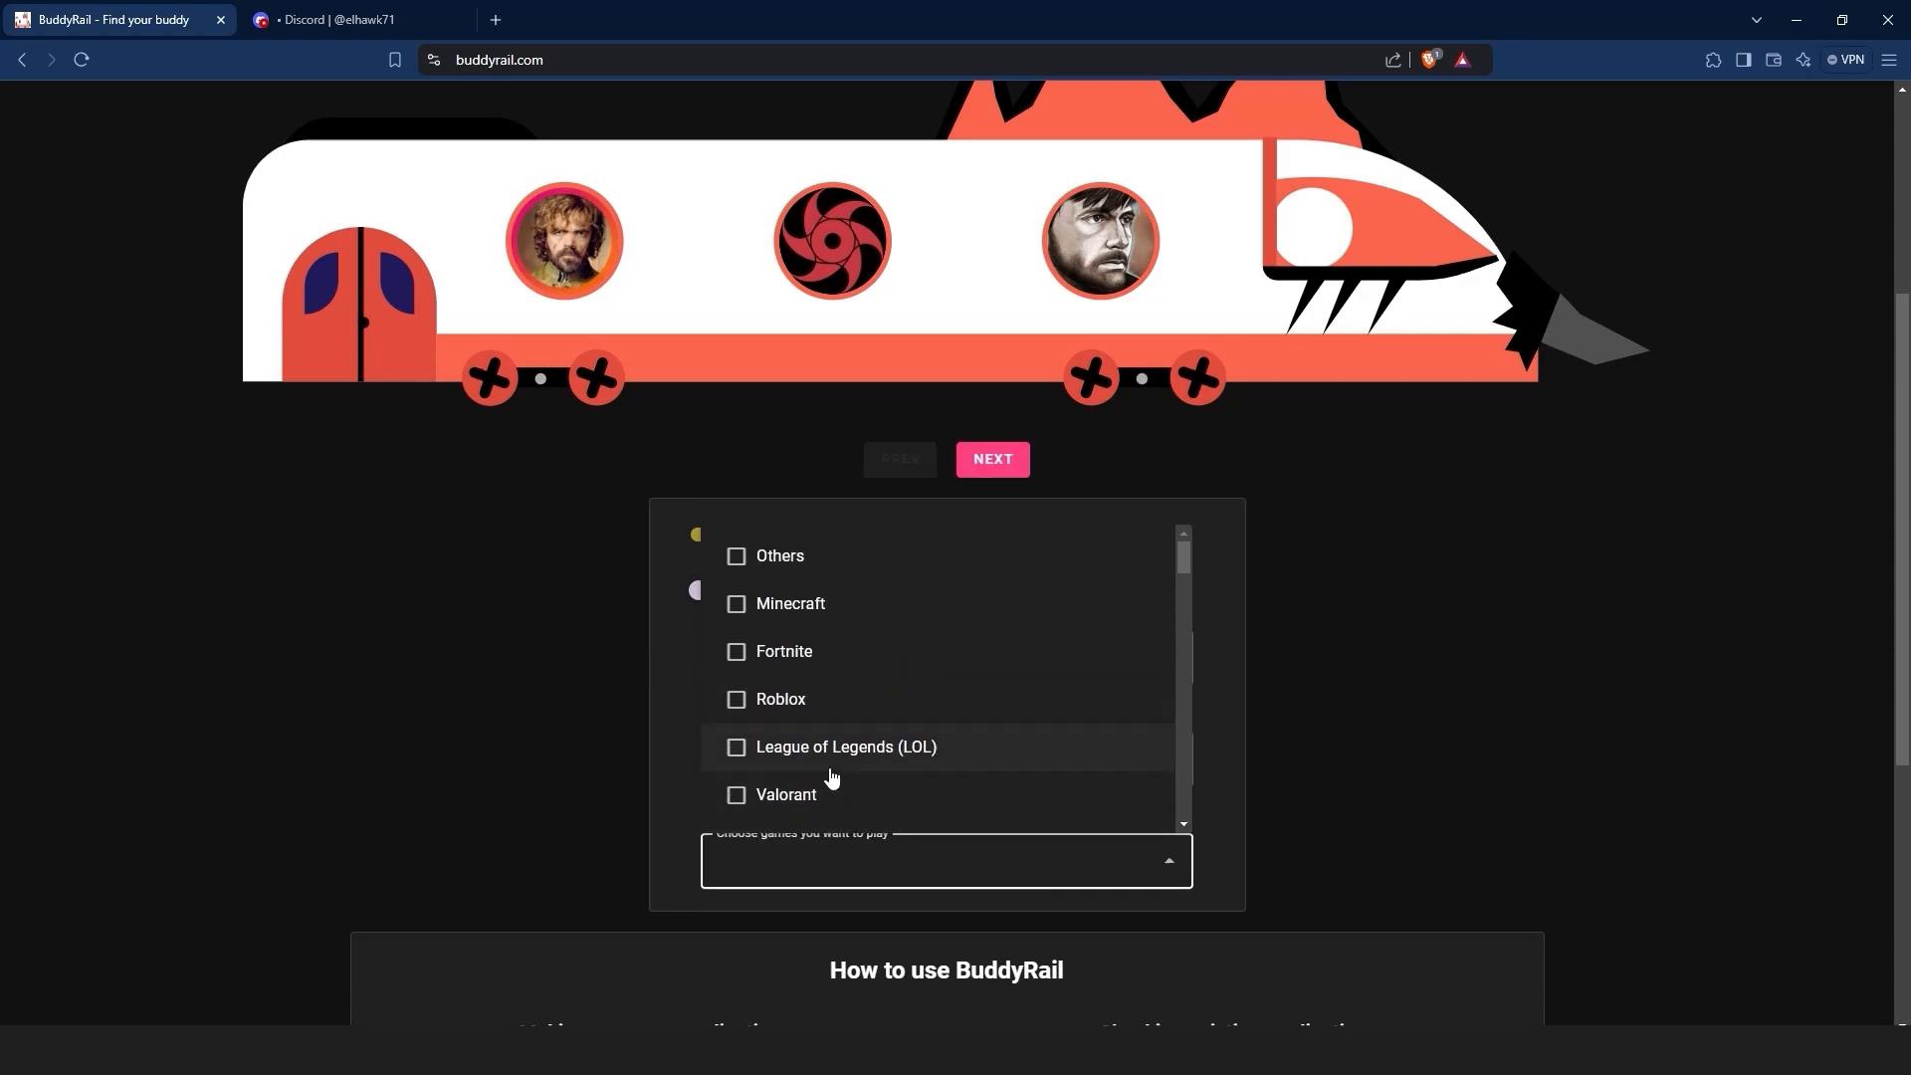
pyautogui.scroll(-3)
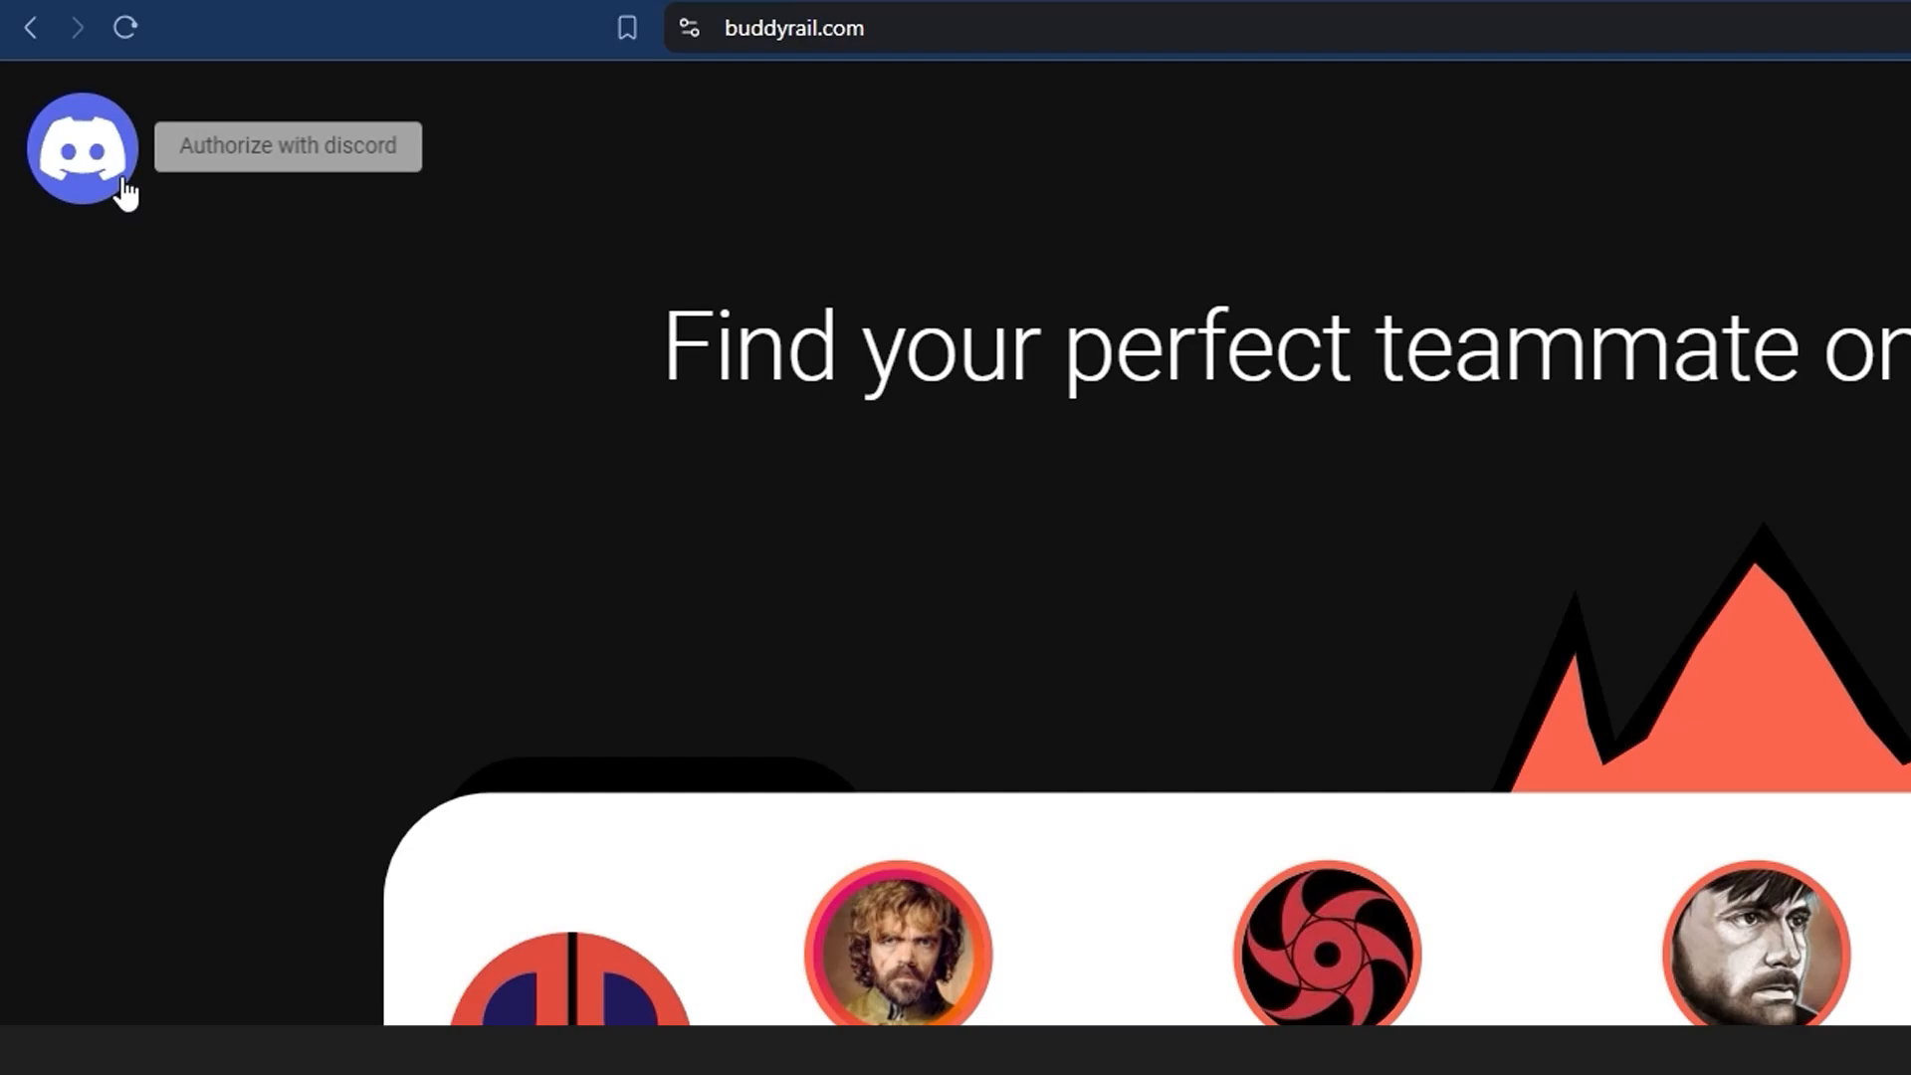
# Authorize BuddyRail with the Discord account through the Create Application sign-in.
pyautogui.click(286, 146)
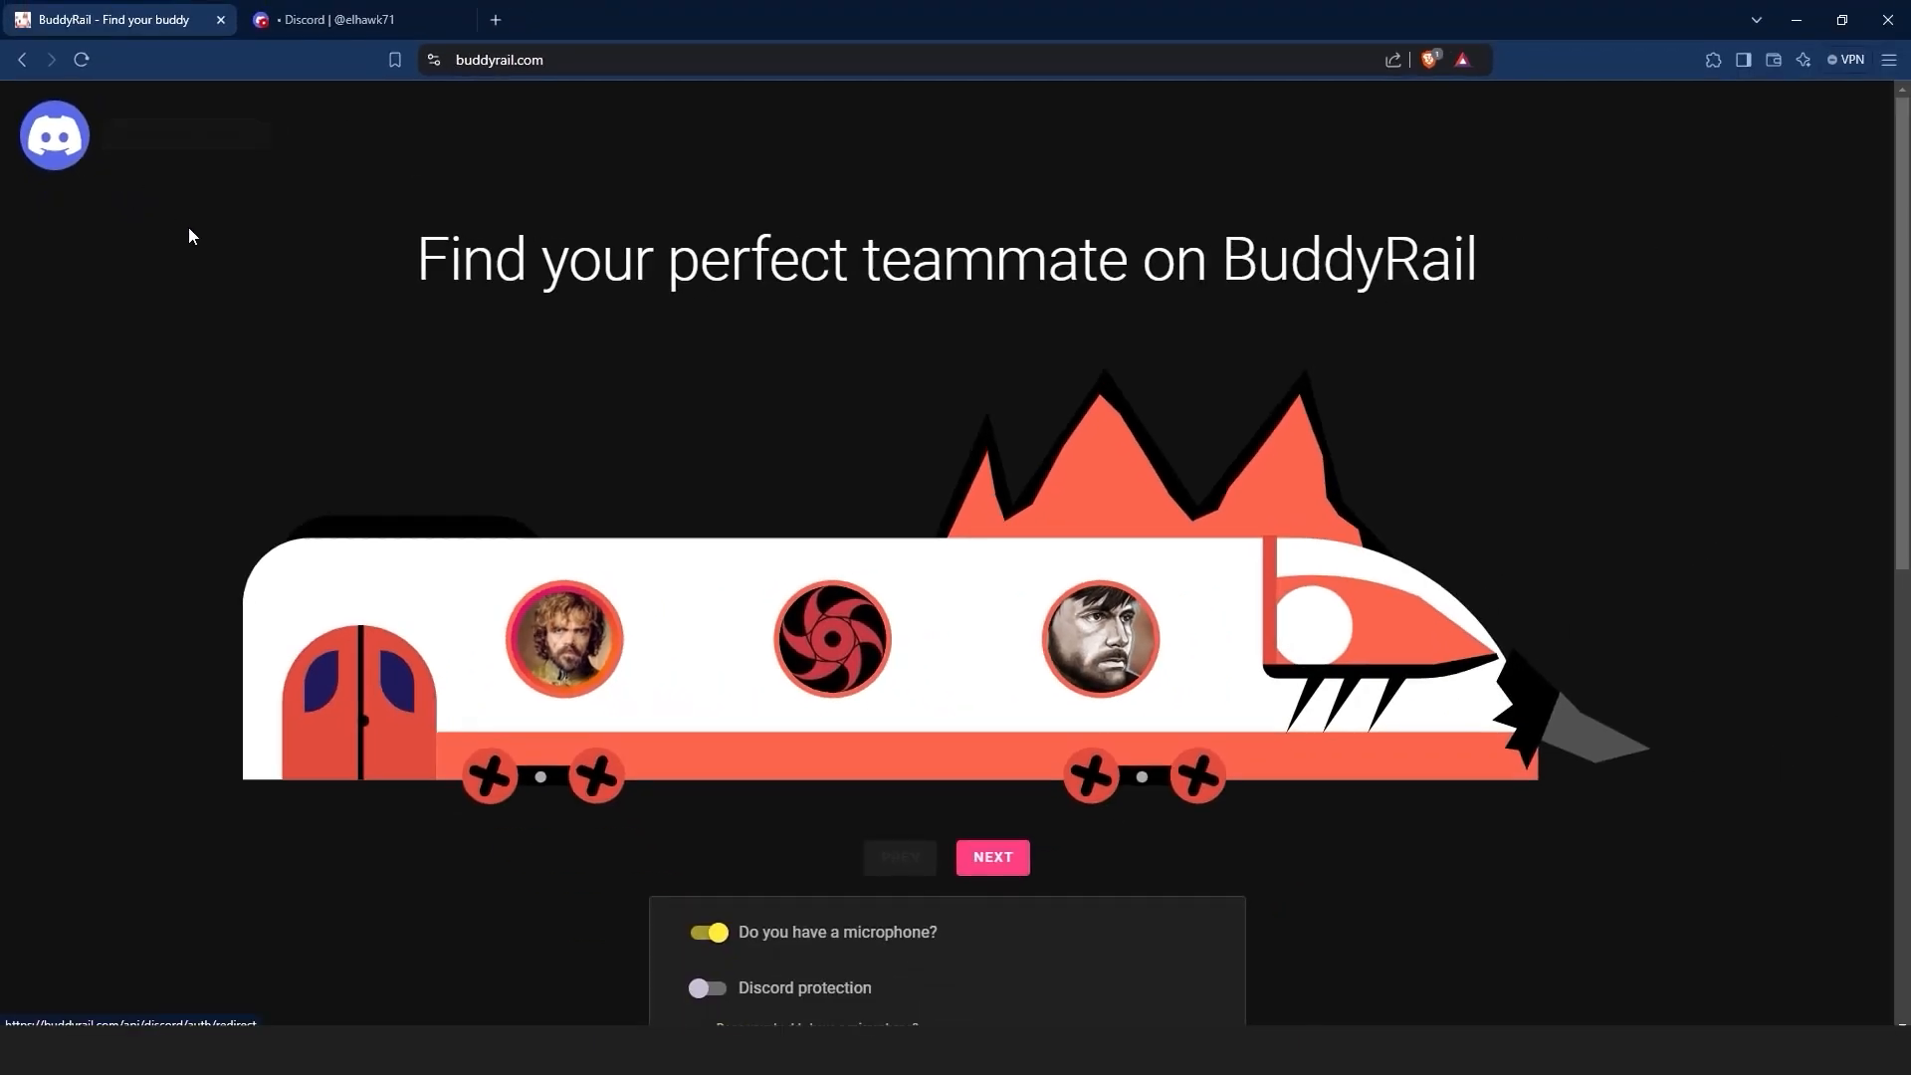
pyautogui.scroll(-3)
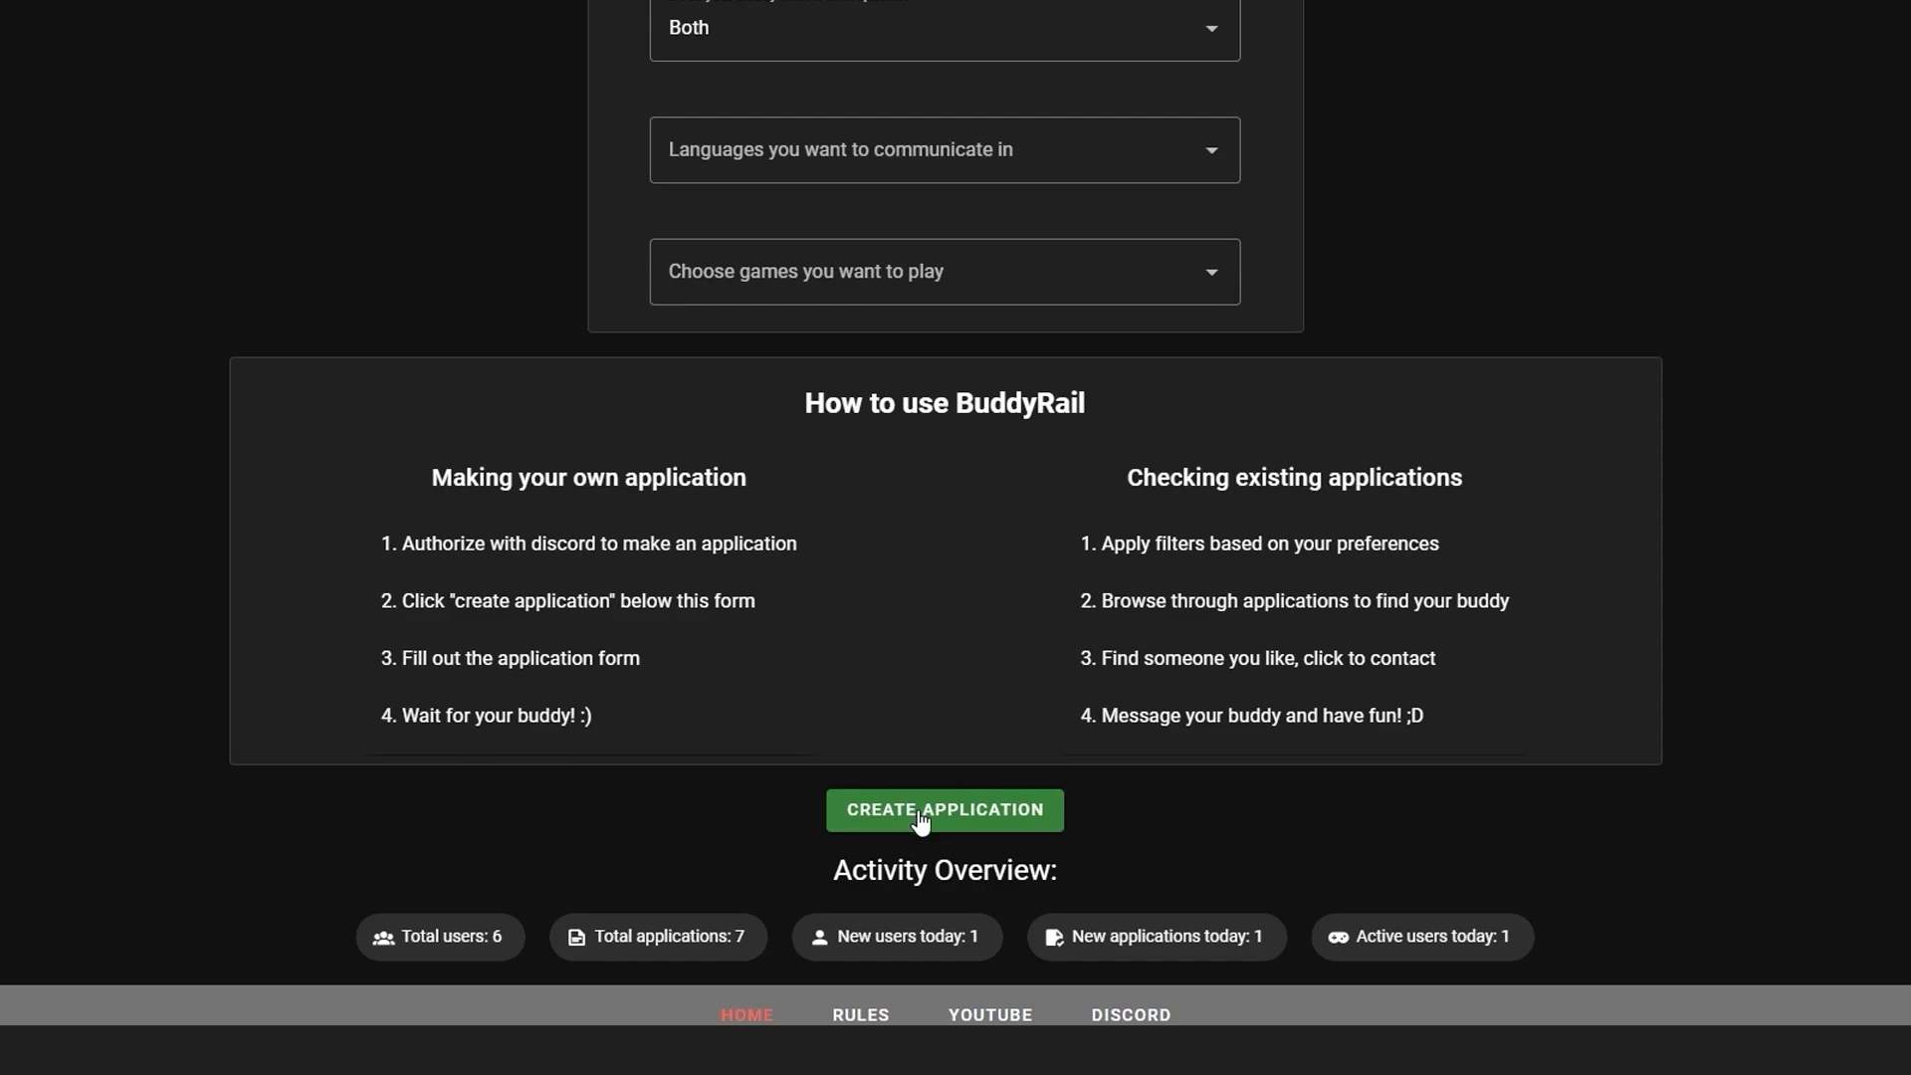
pyautogui.click(942, 809)
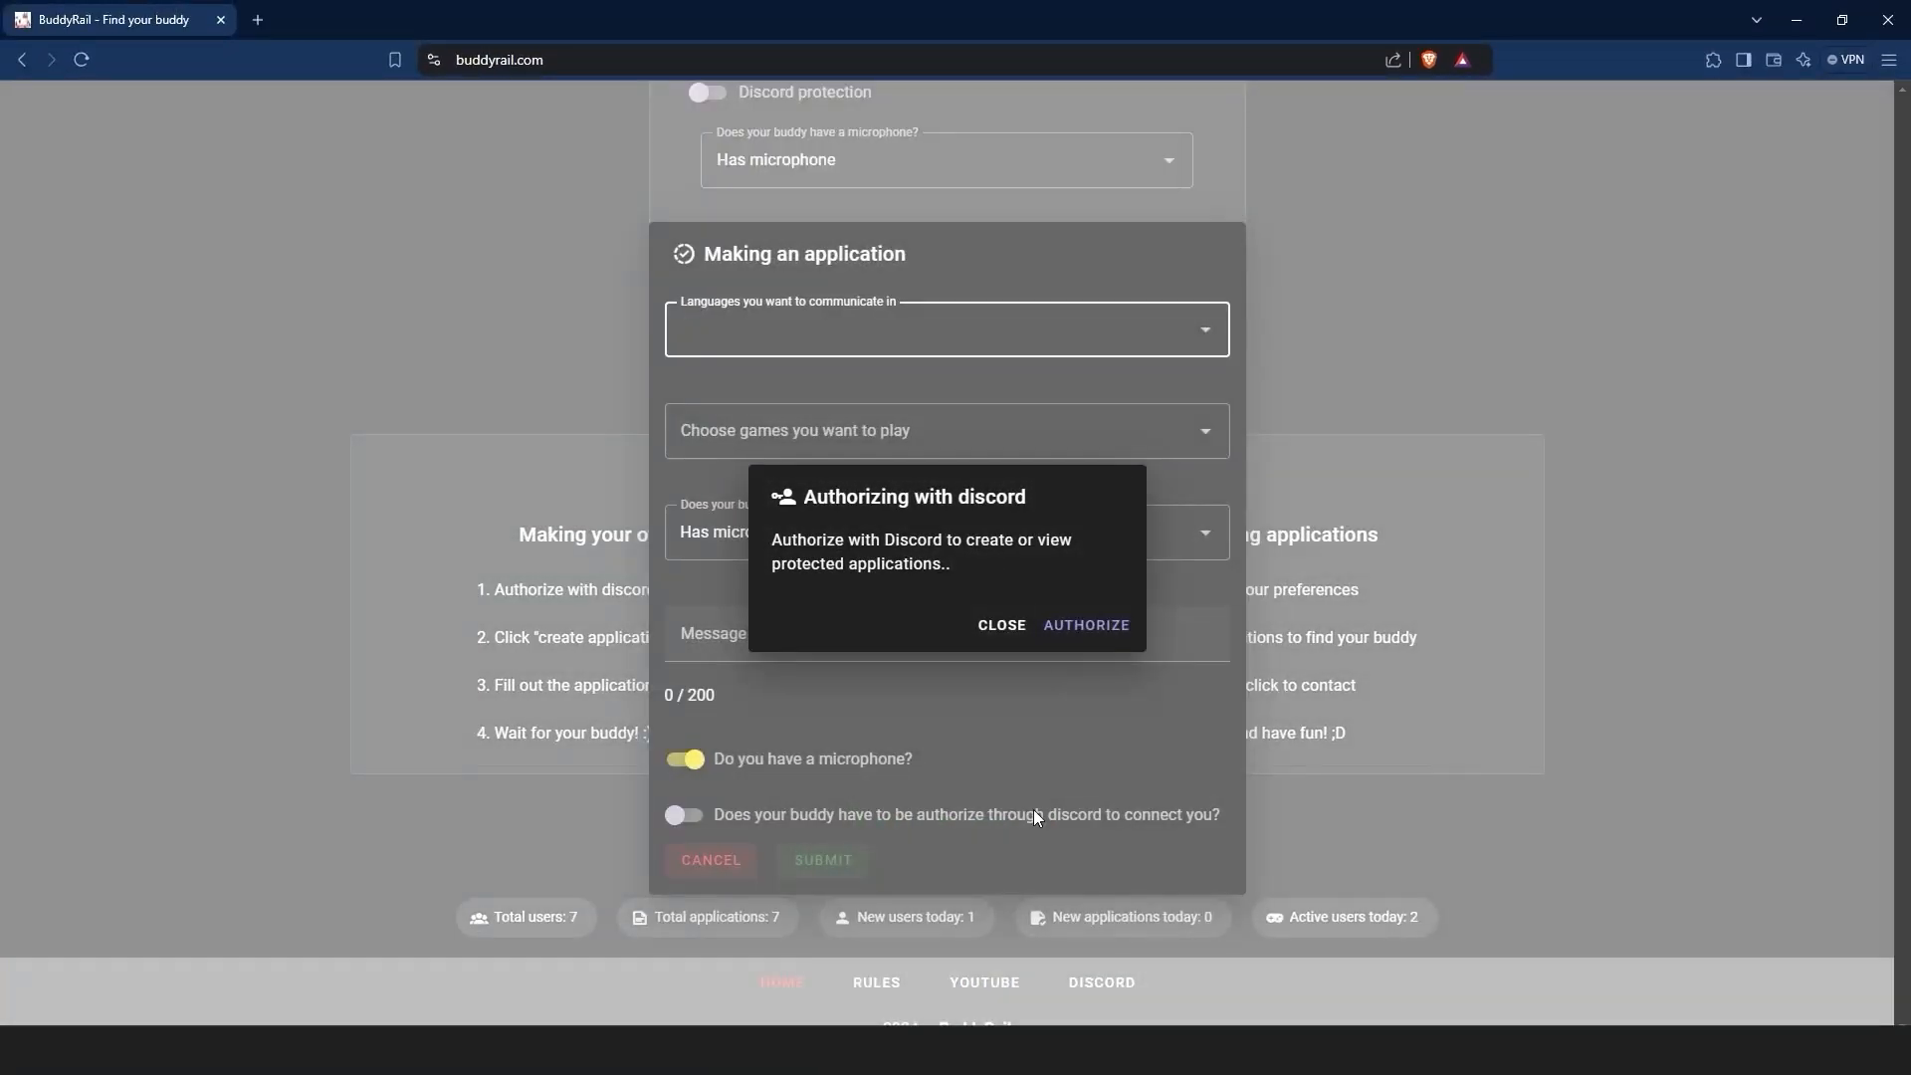
pyautogui.click(1085, 625)
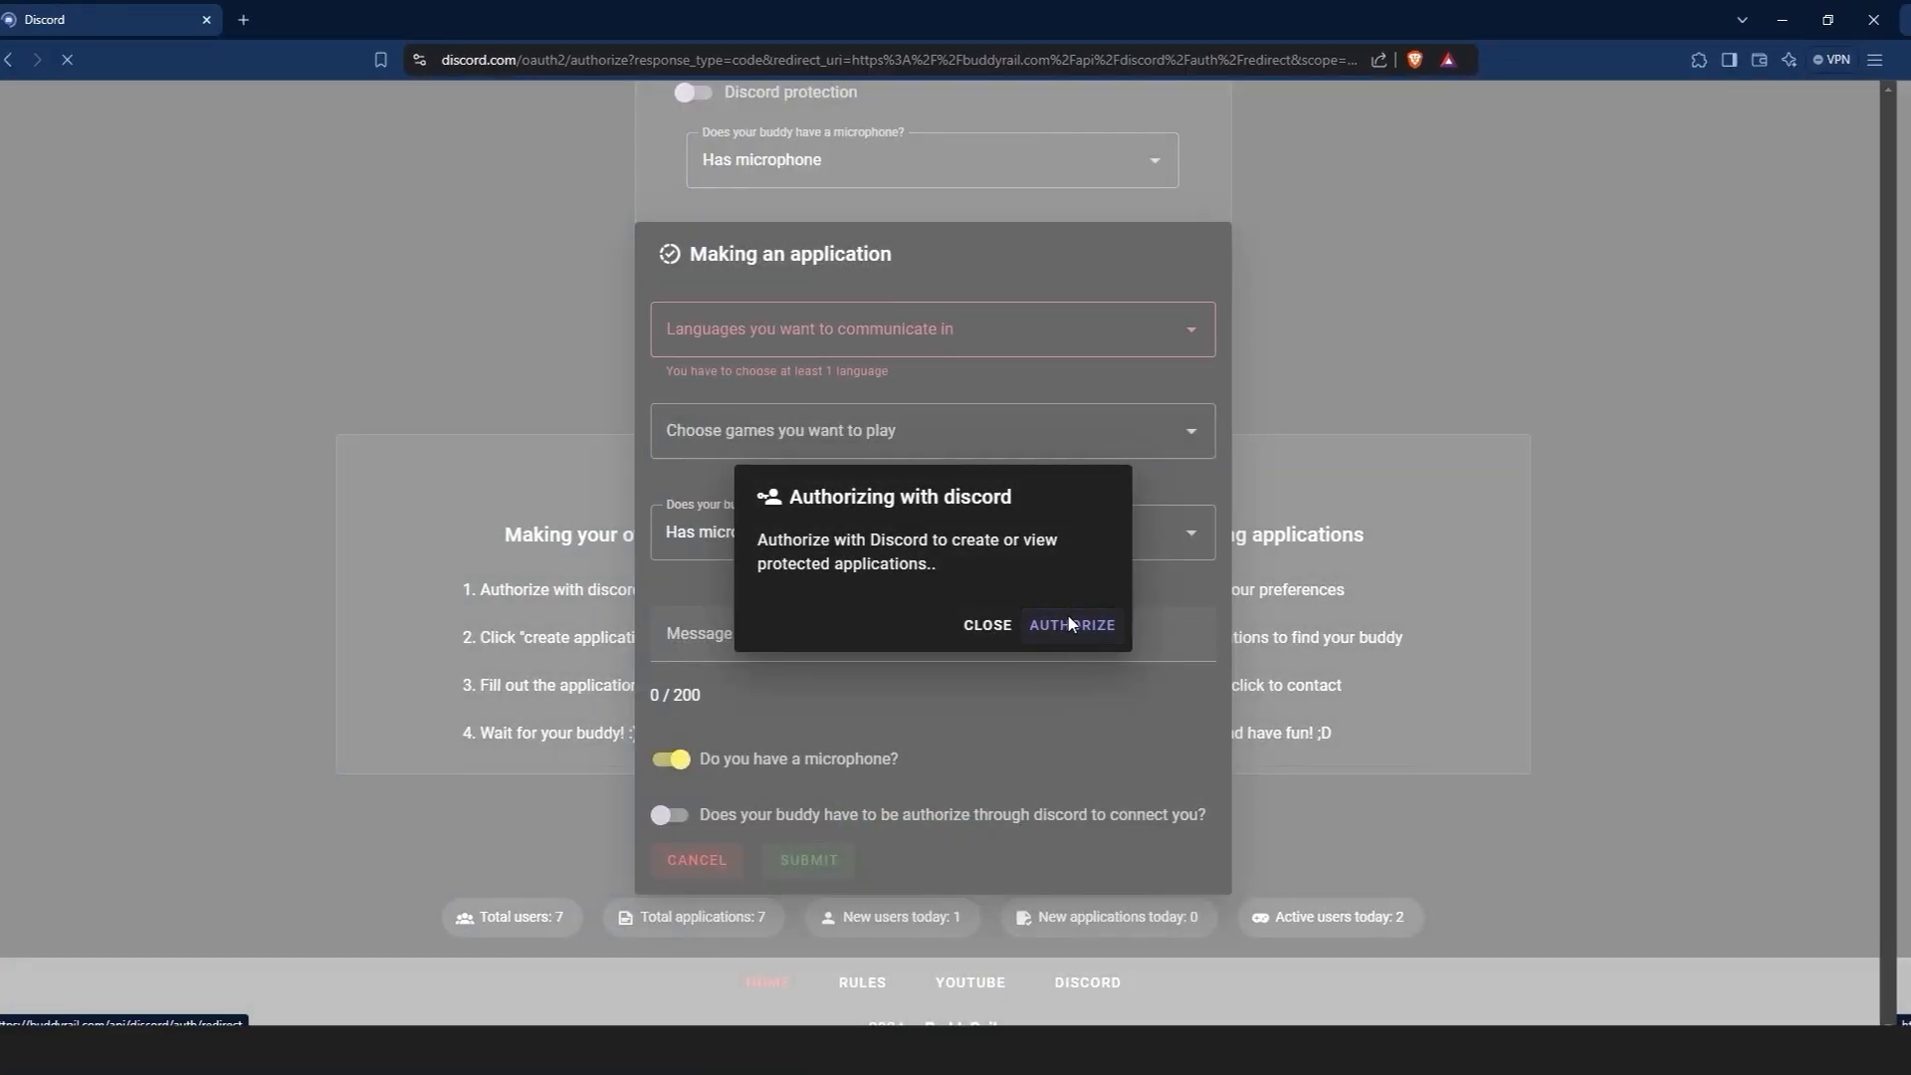
pyautogui.click(1073, 624)
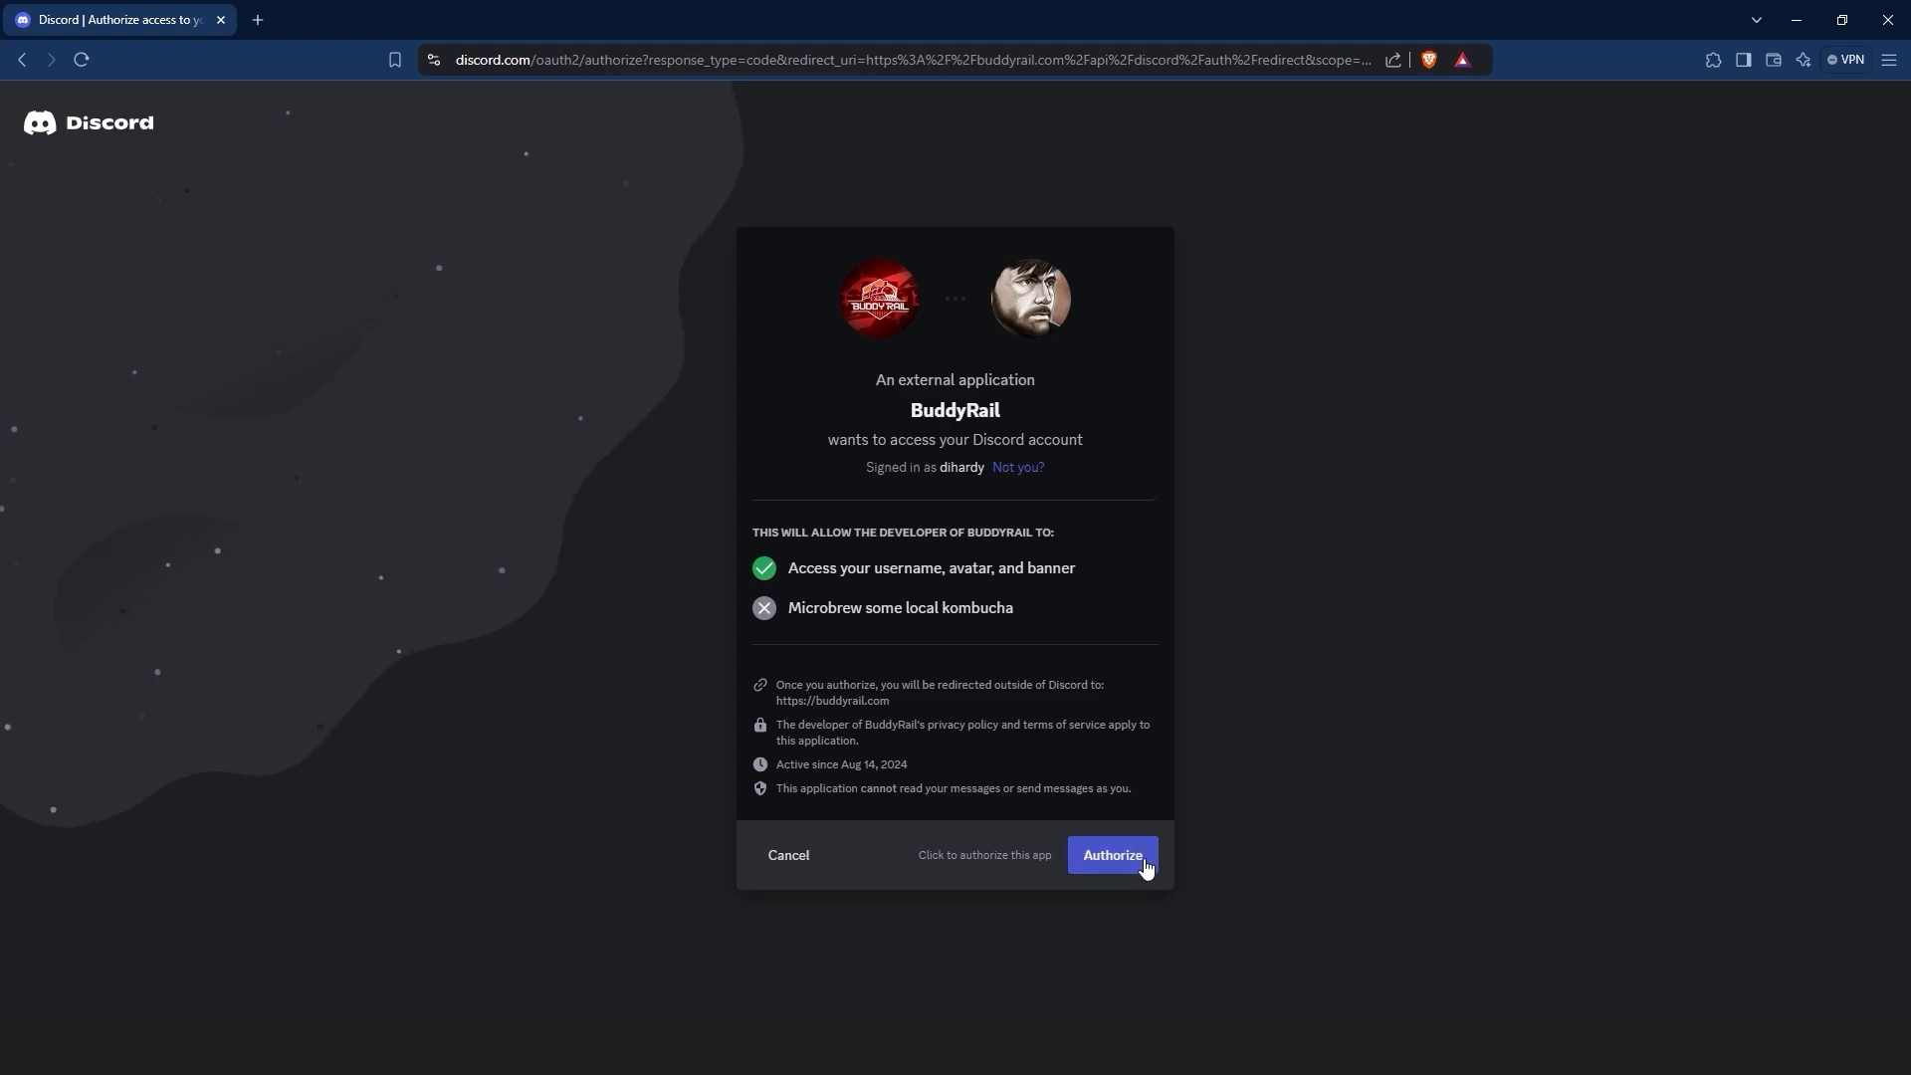
pyautogui.click(1111, 854)
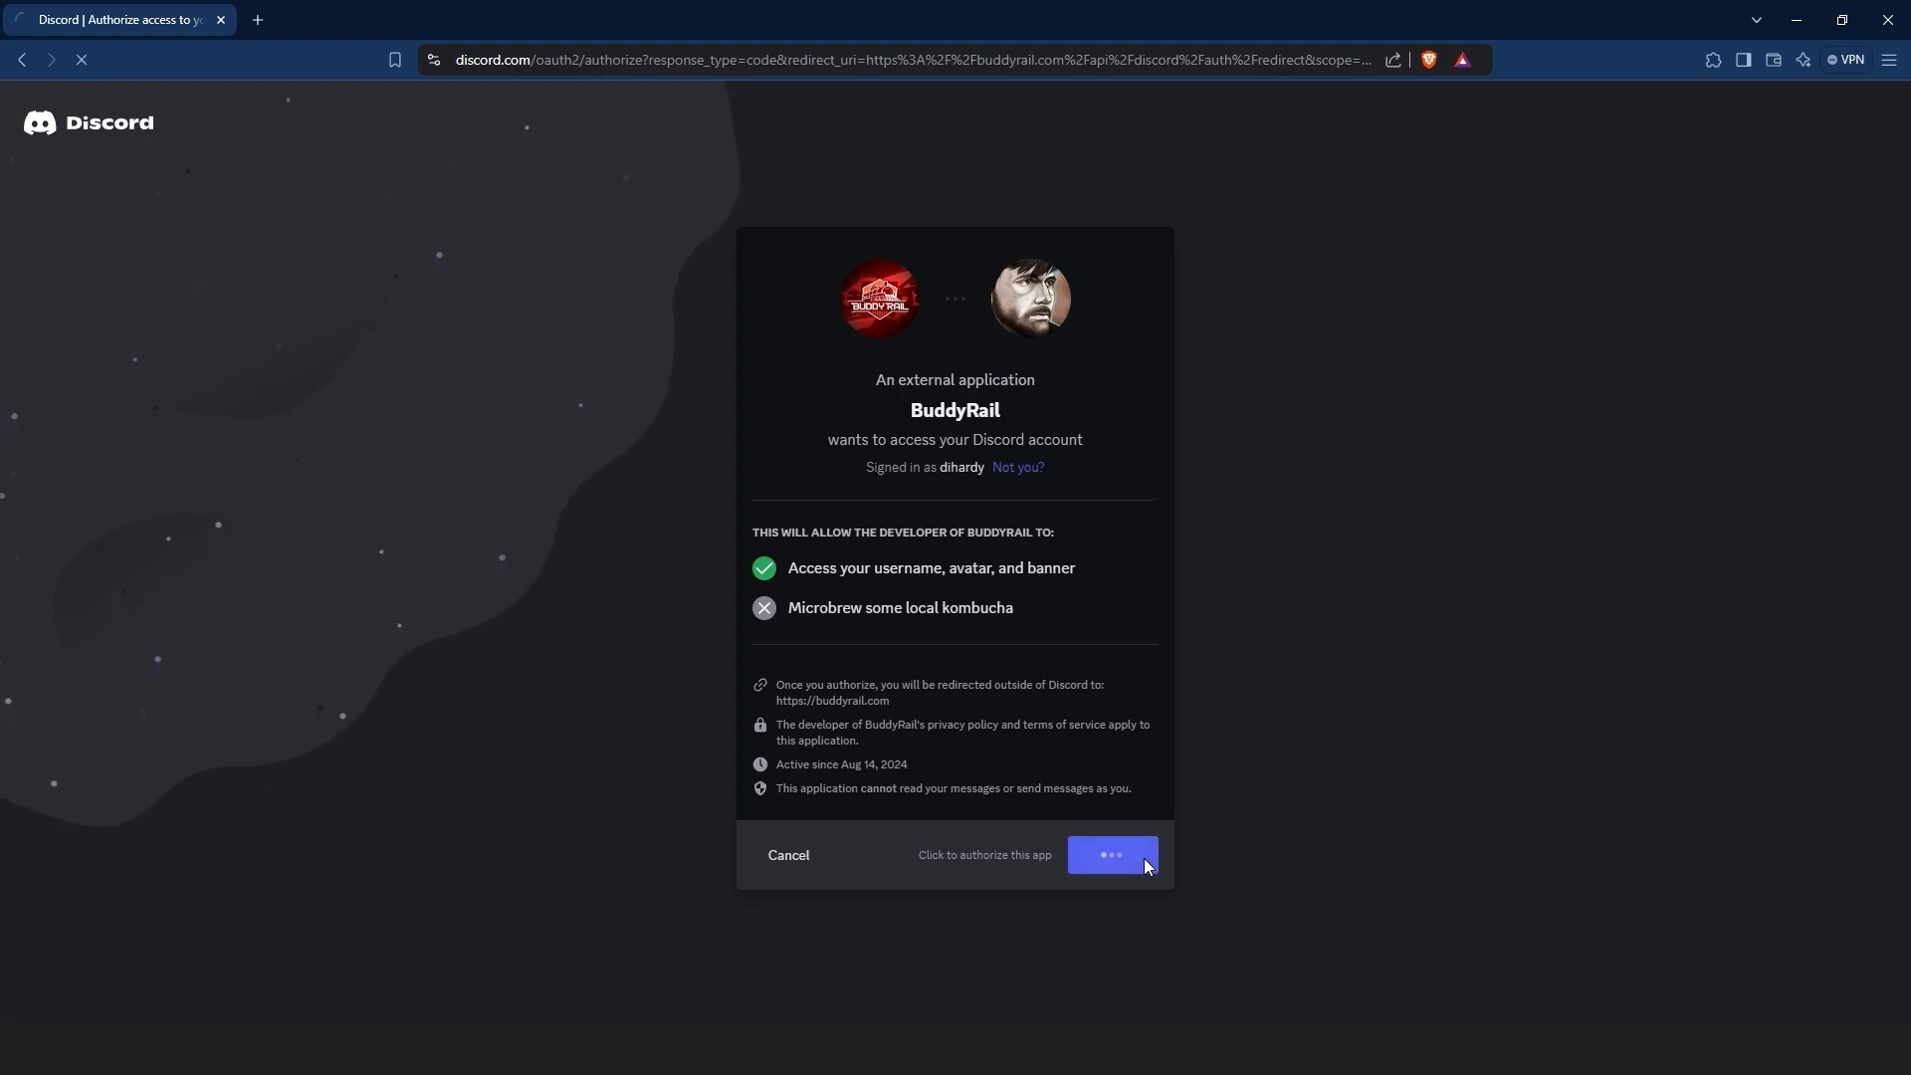
pyautogui.click(1110, 853)
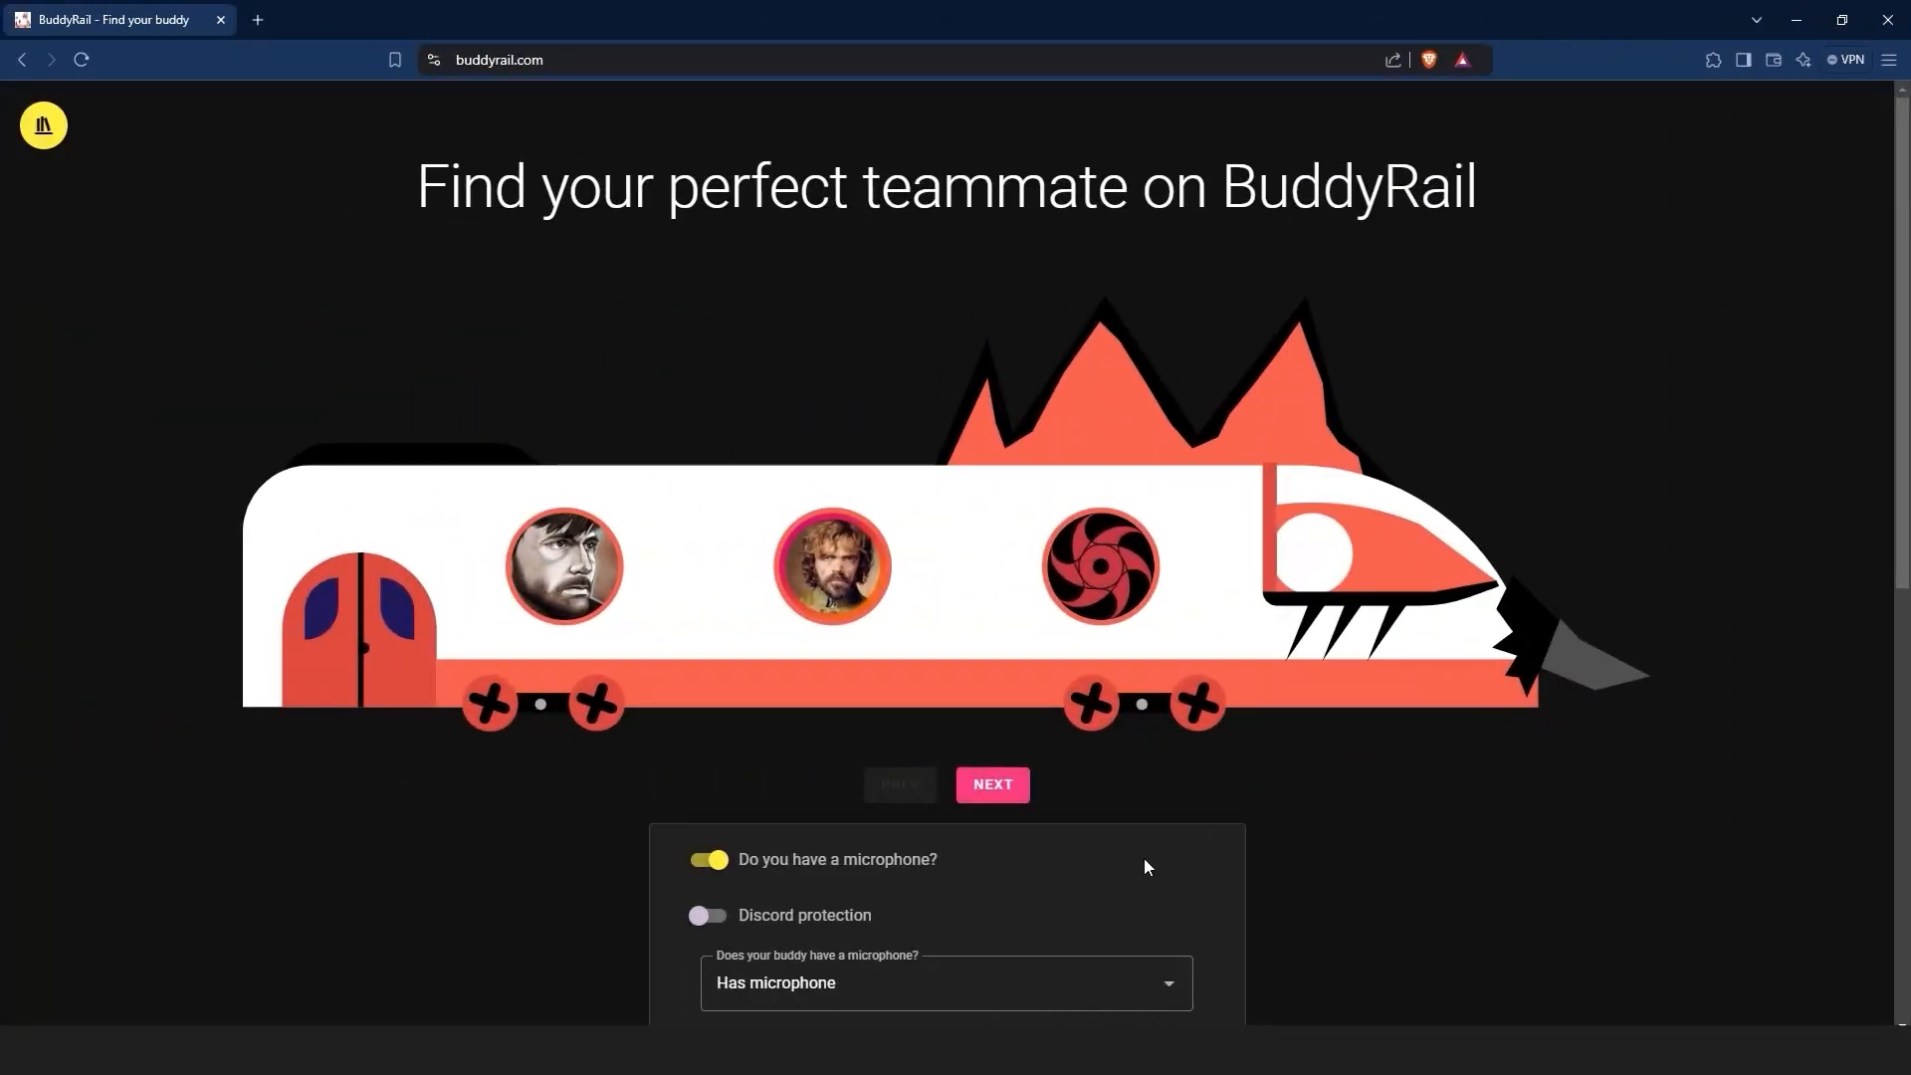
# Submit an English Fortnite application: 'Hello, everybody. I'd like to play some fortnite'.
pyautogui.scroll(-3)
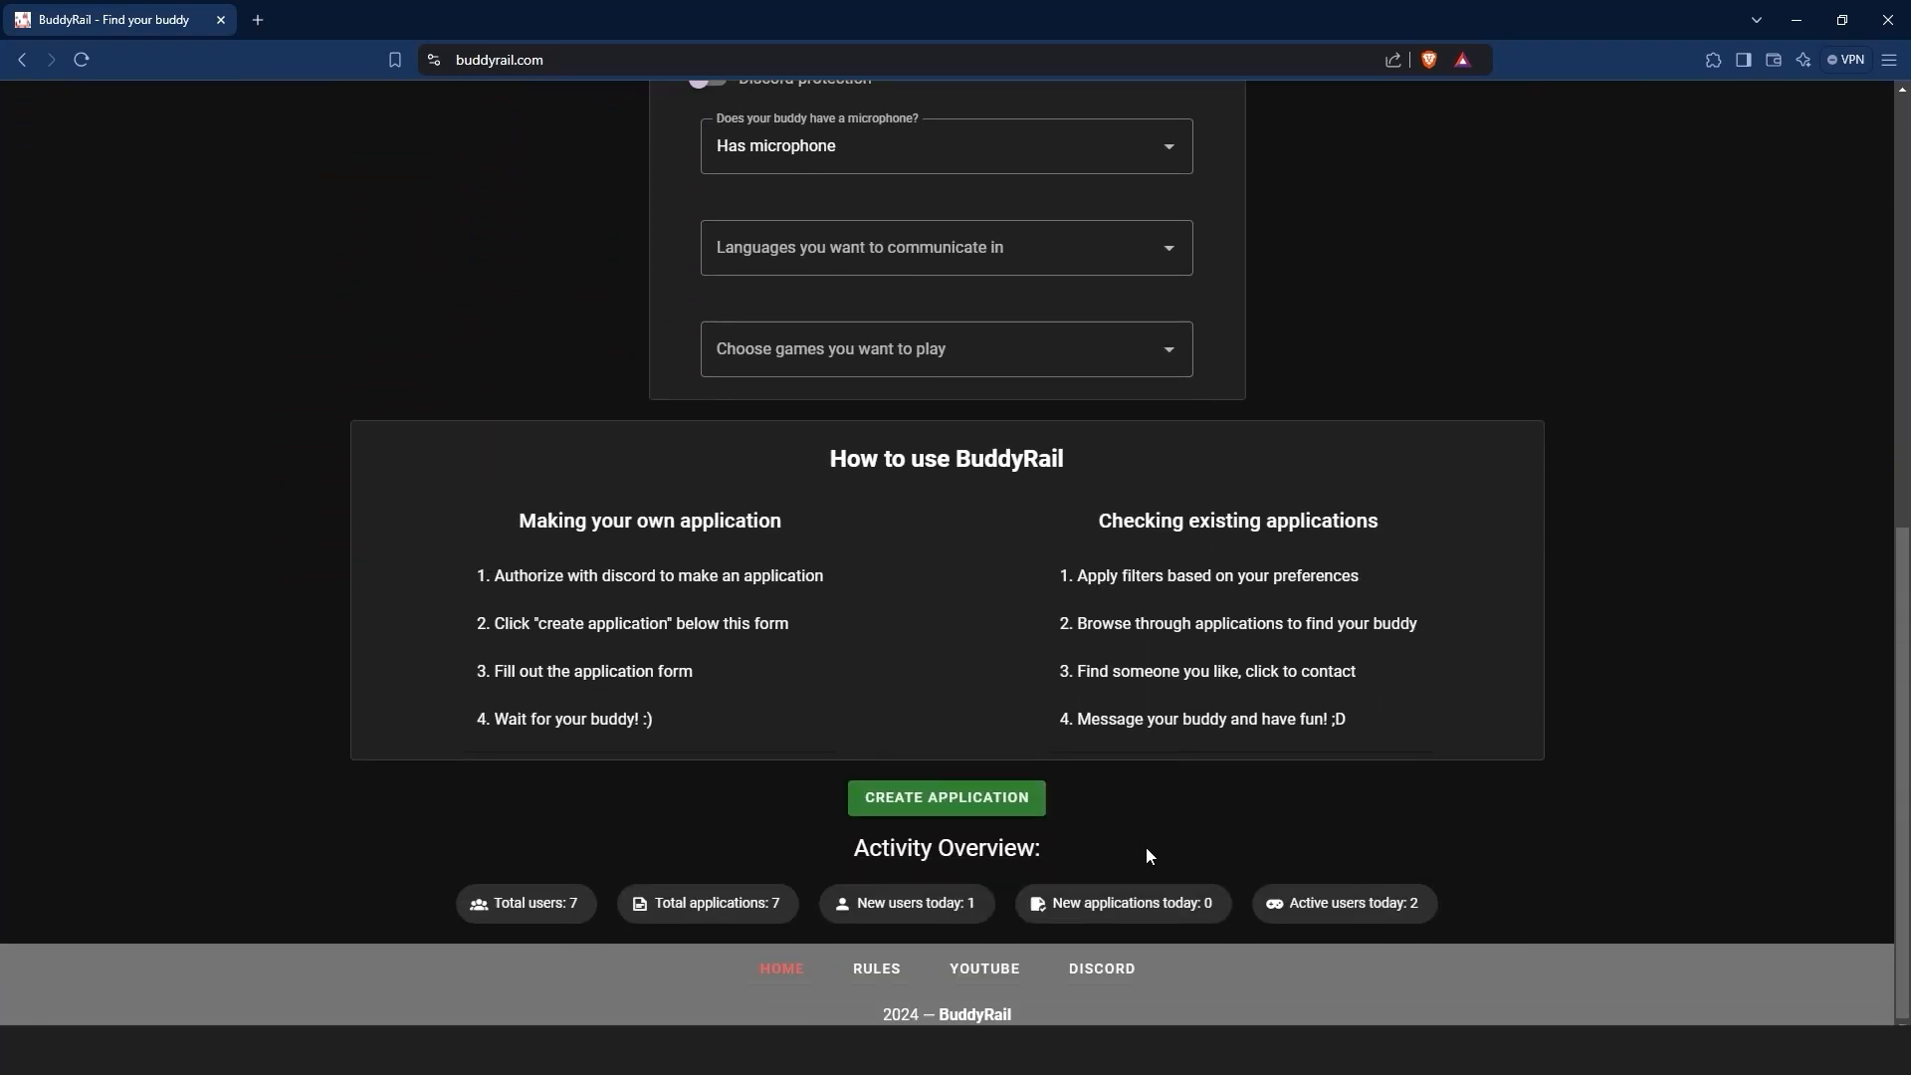
pyautogui.click(944, 797)
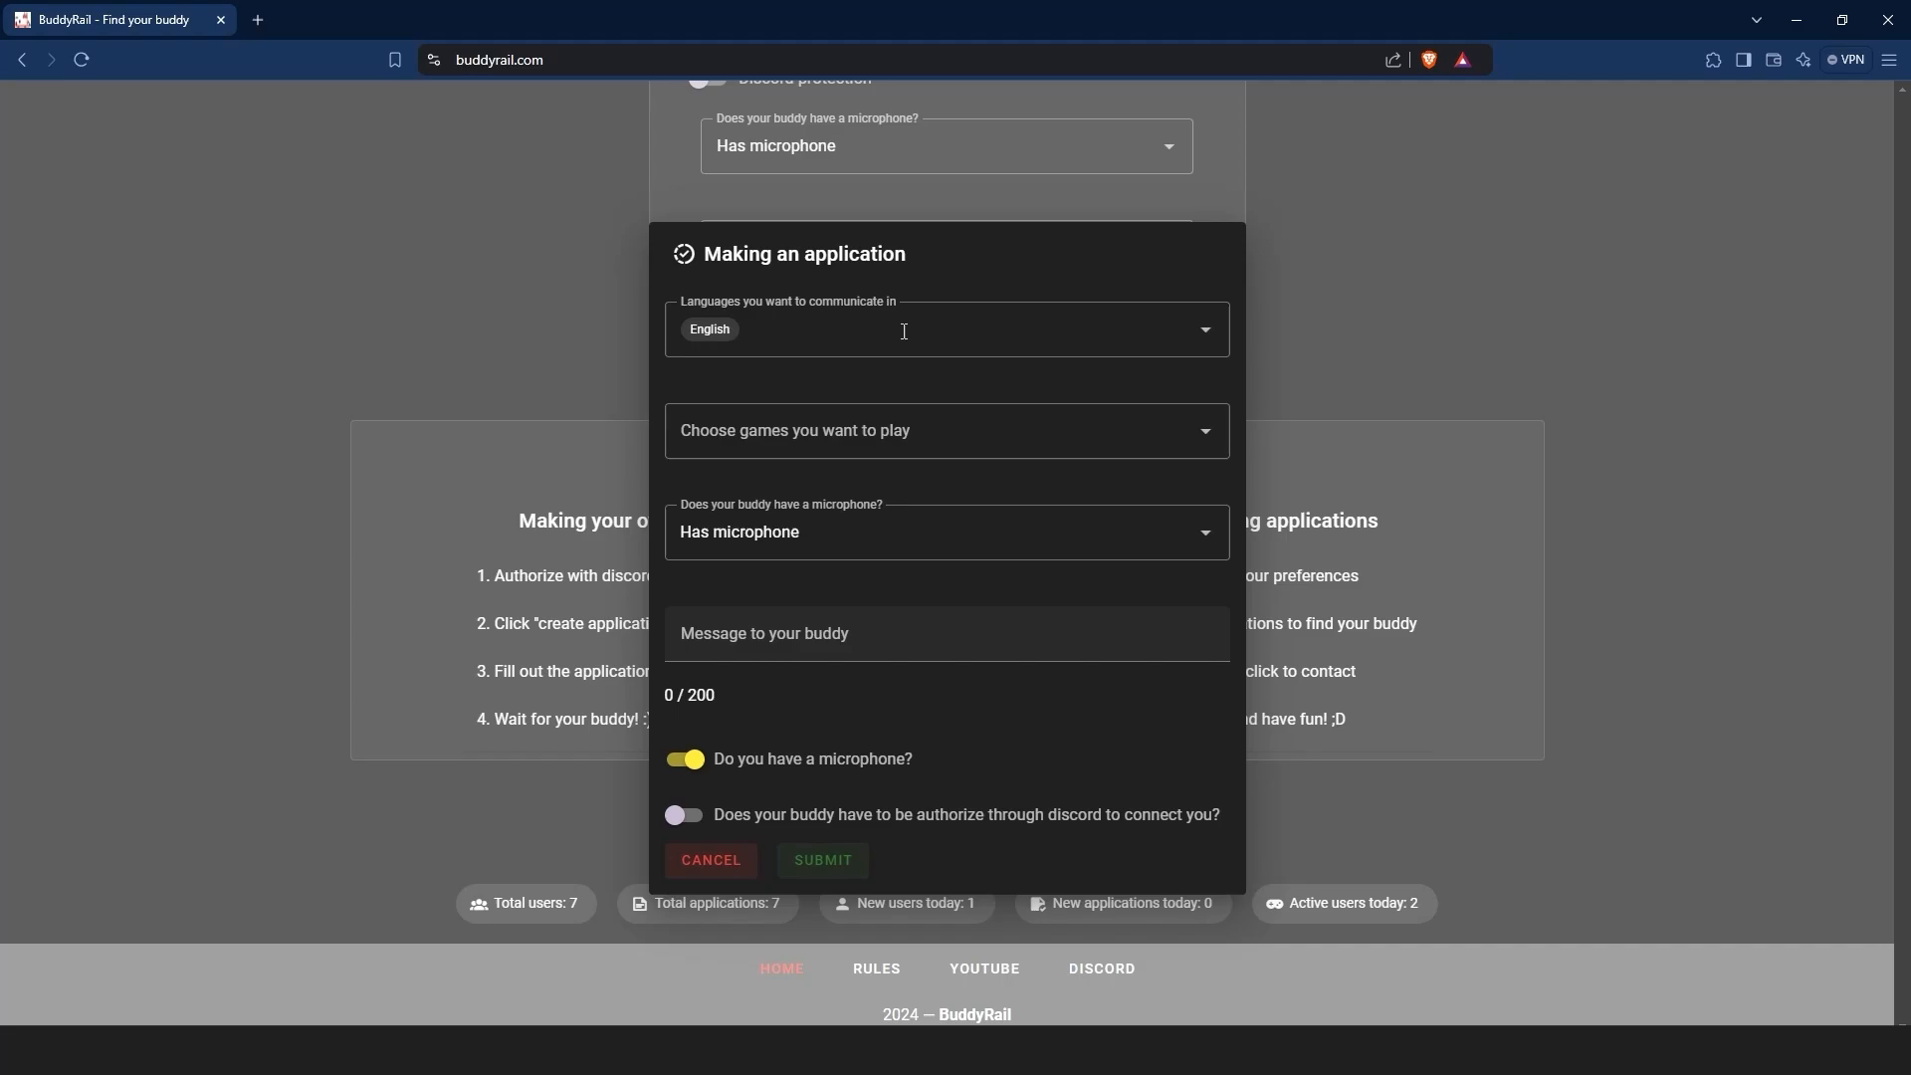
pyautogui.click(945, 430)
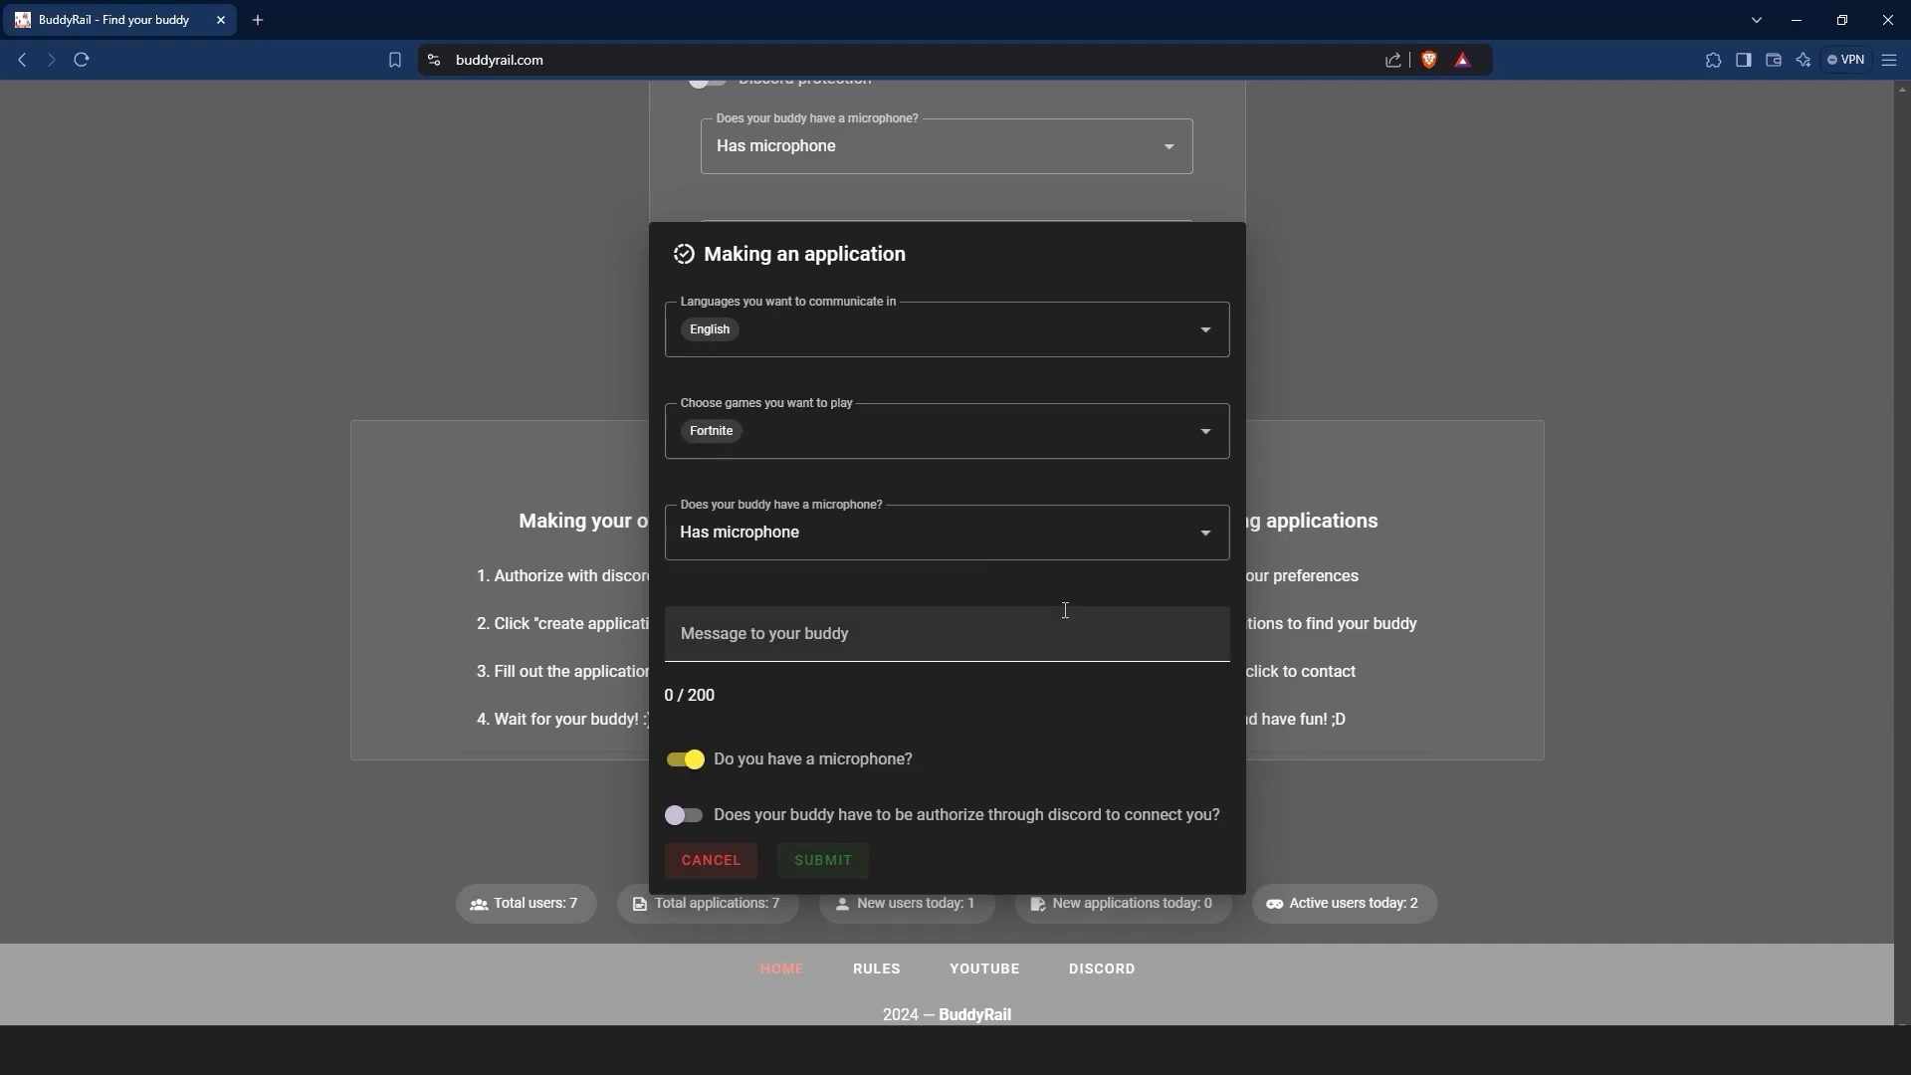
pyautogui.write('Hello')
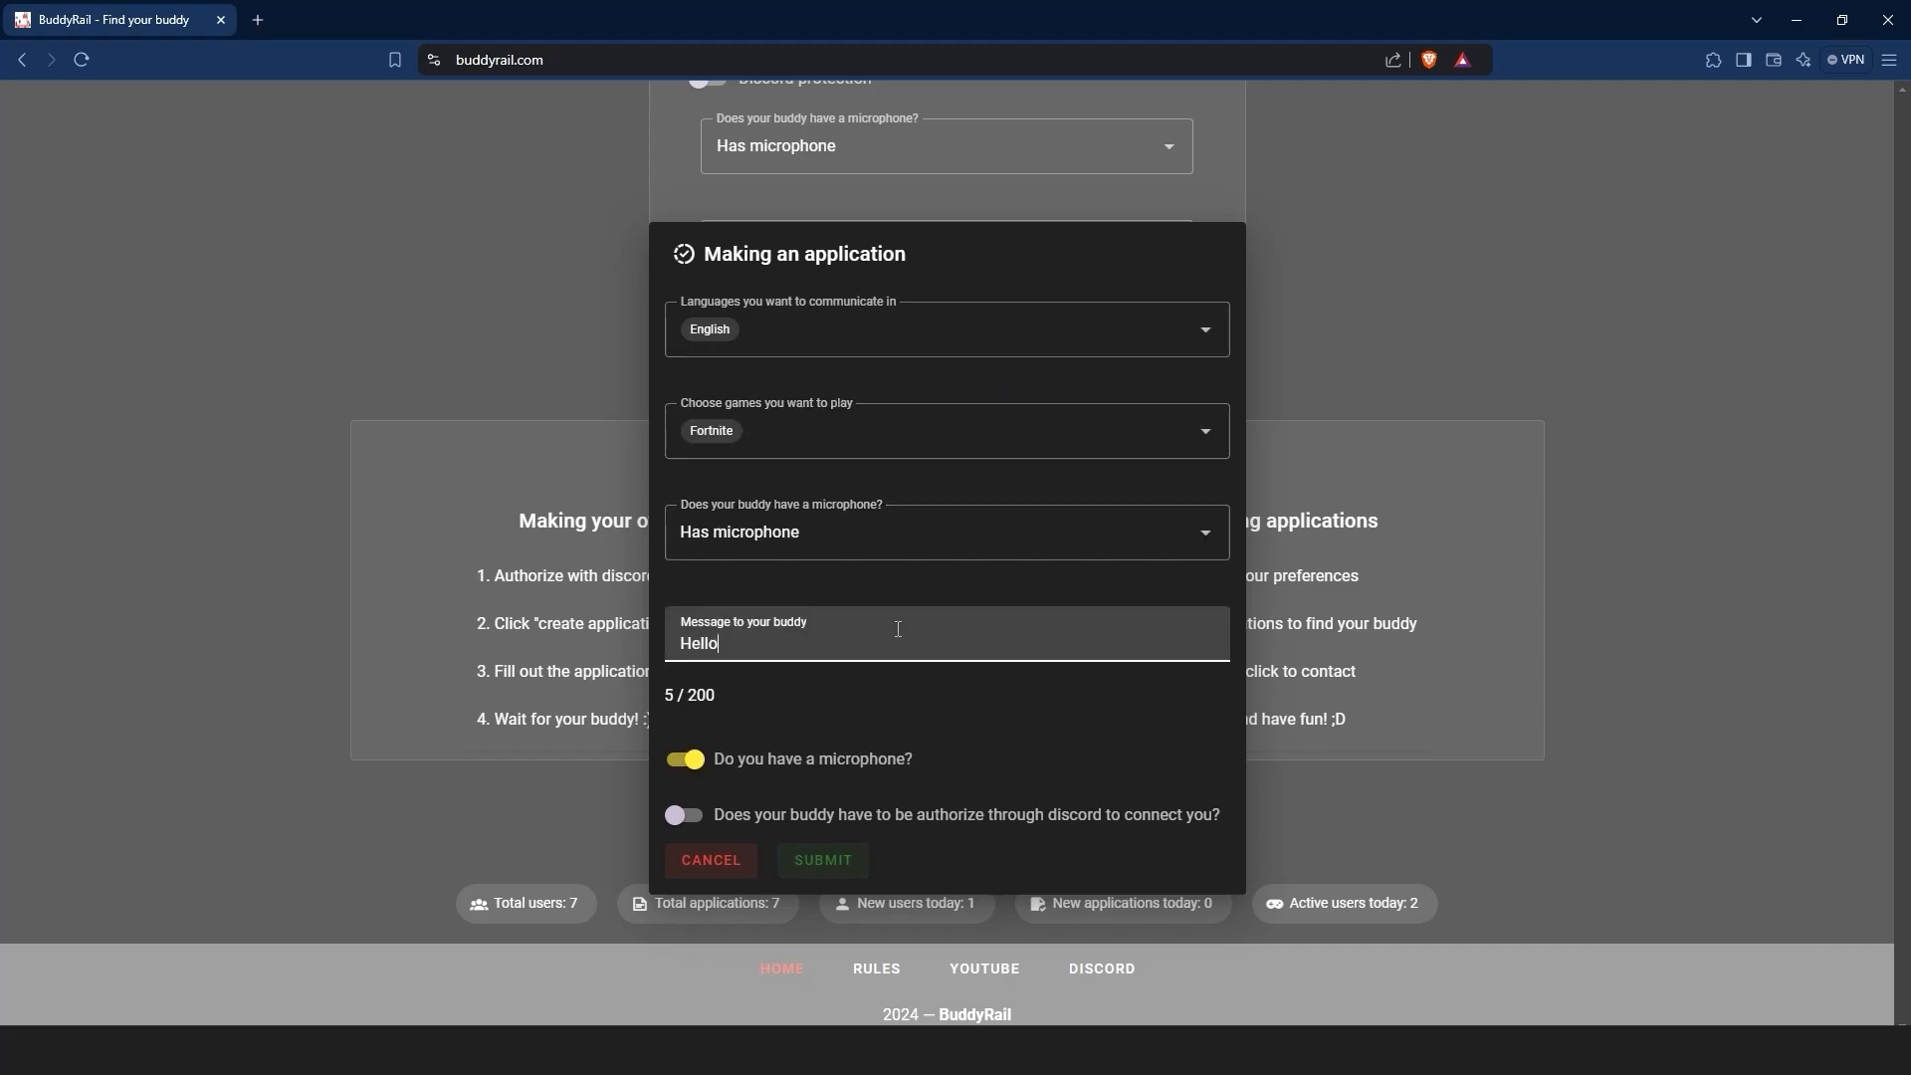
pyautogui.write(", everybody. I'd like to play some fortnite")
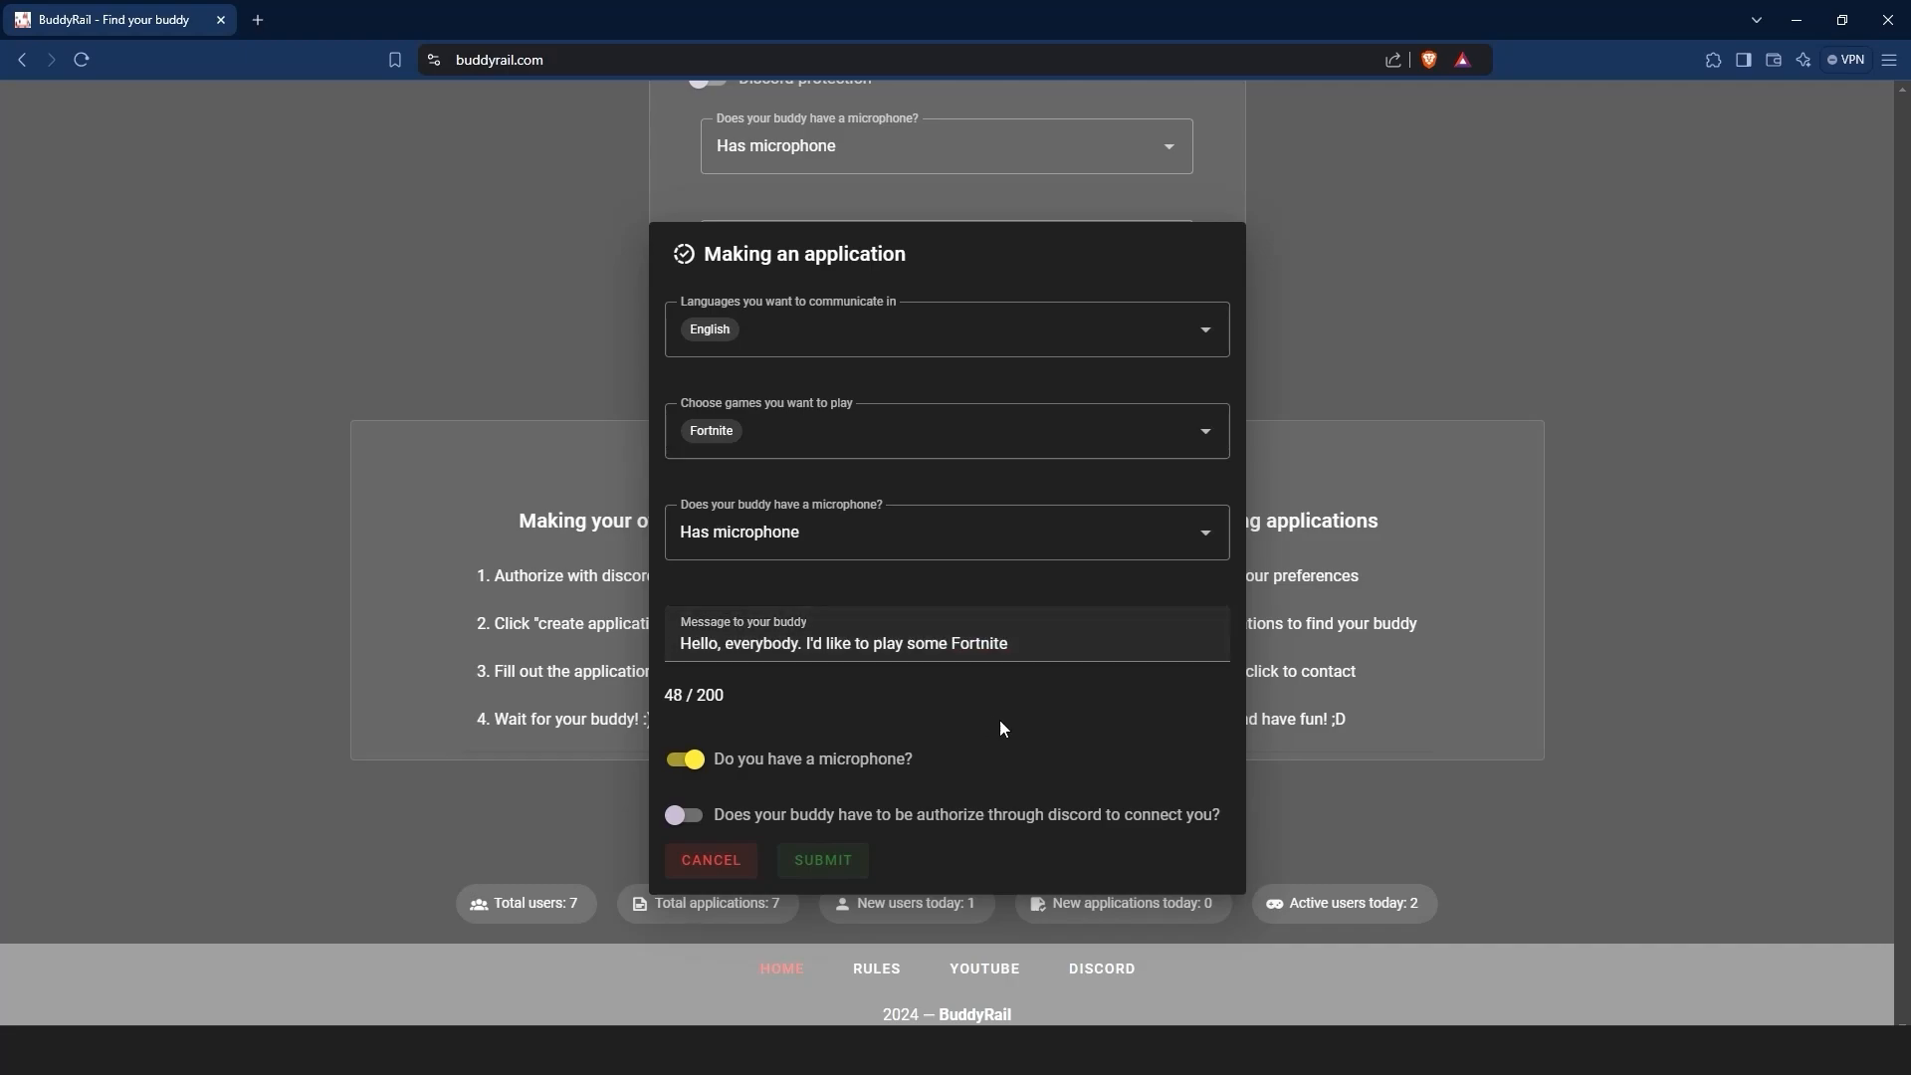
pyautogui.click(821, 859)
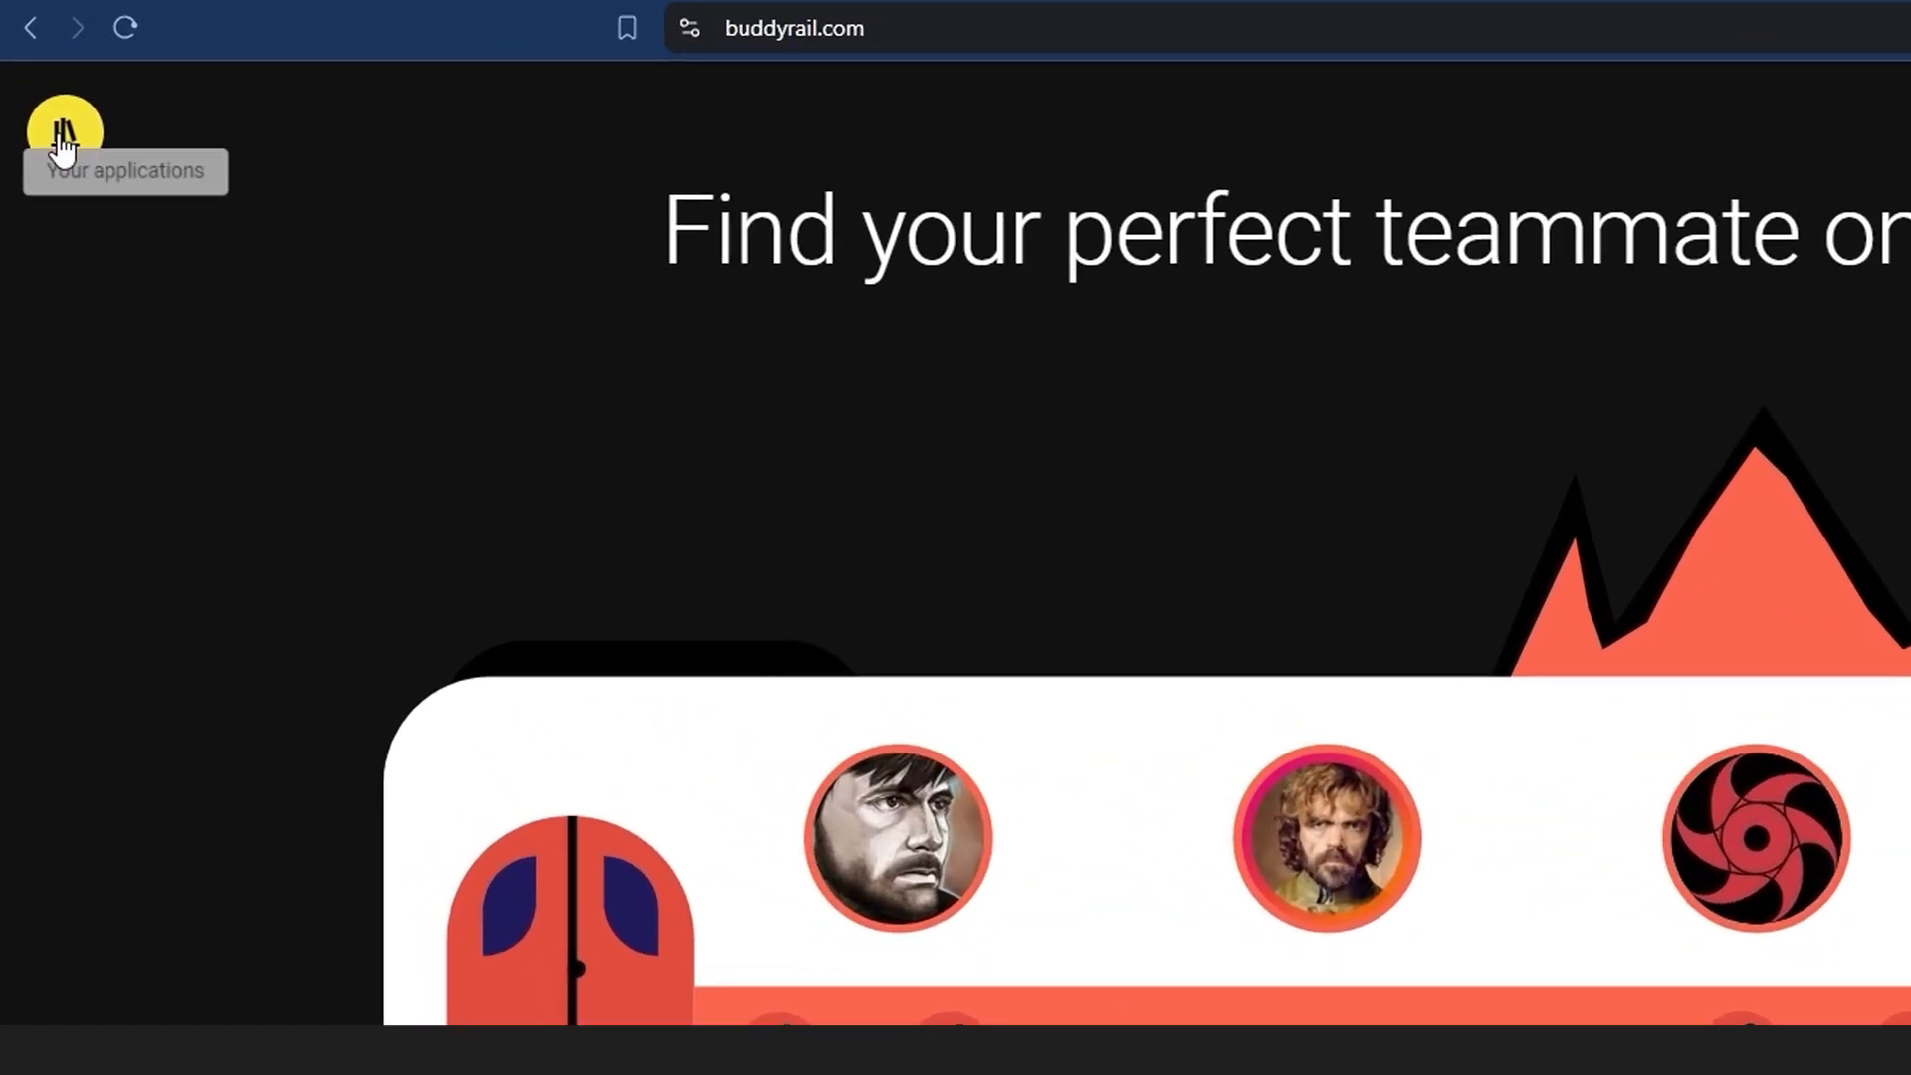
# View the new Fortnite application's details under Your applications, then close them.
pyautogui.click(64, 128)
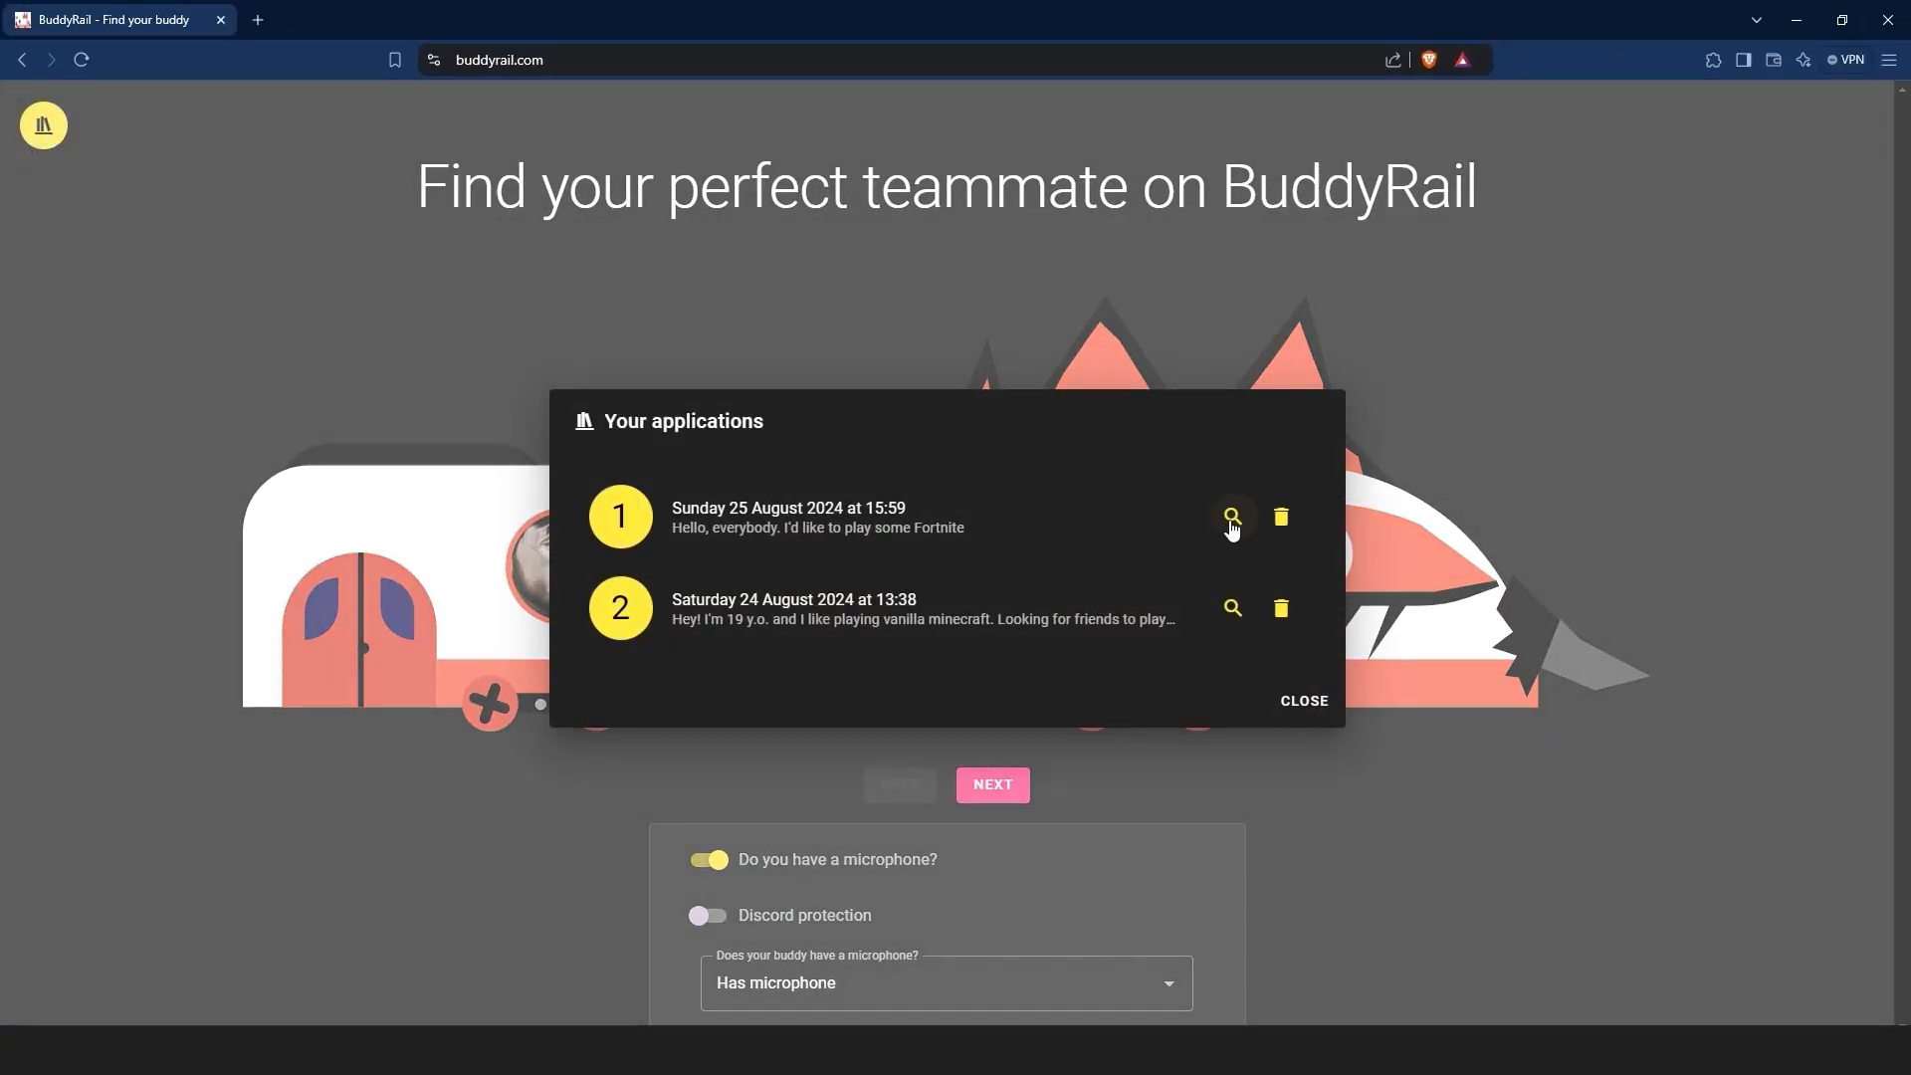
pyautogui.click(1231, 515)
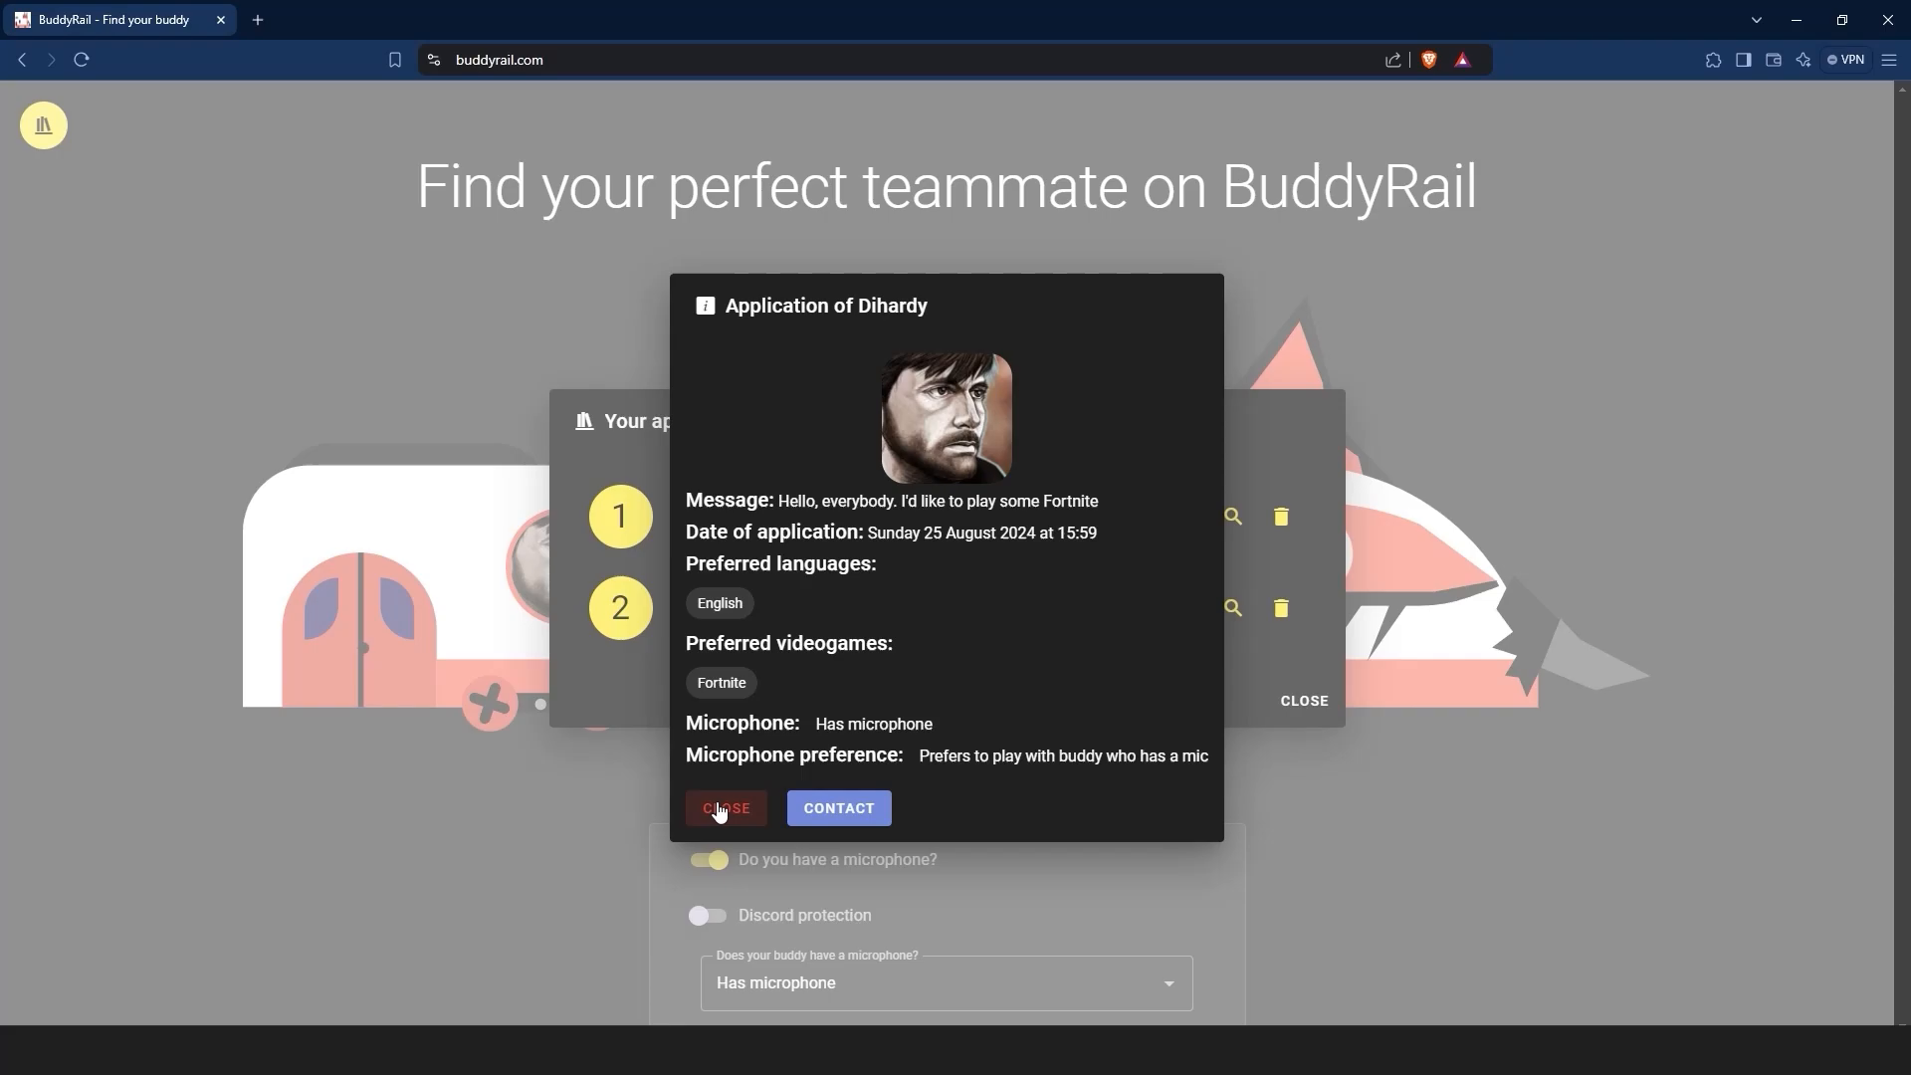
pyautogui.click(726, 809)
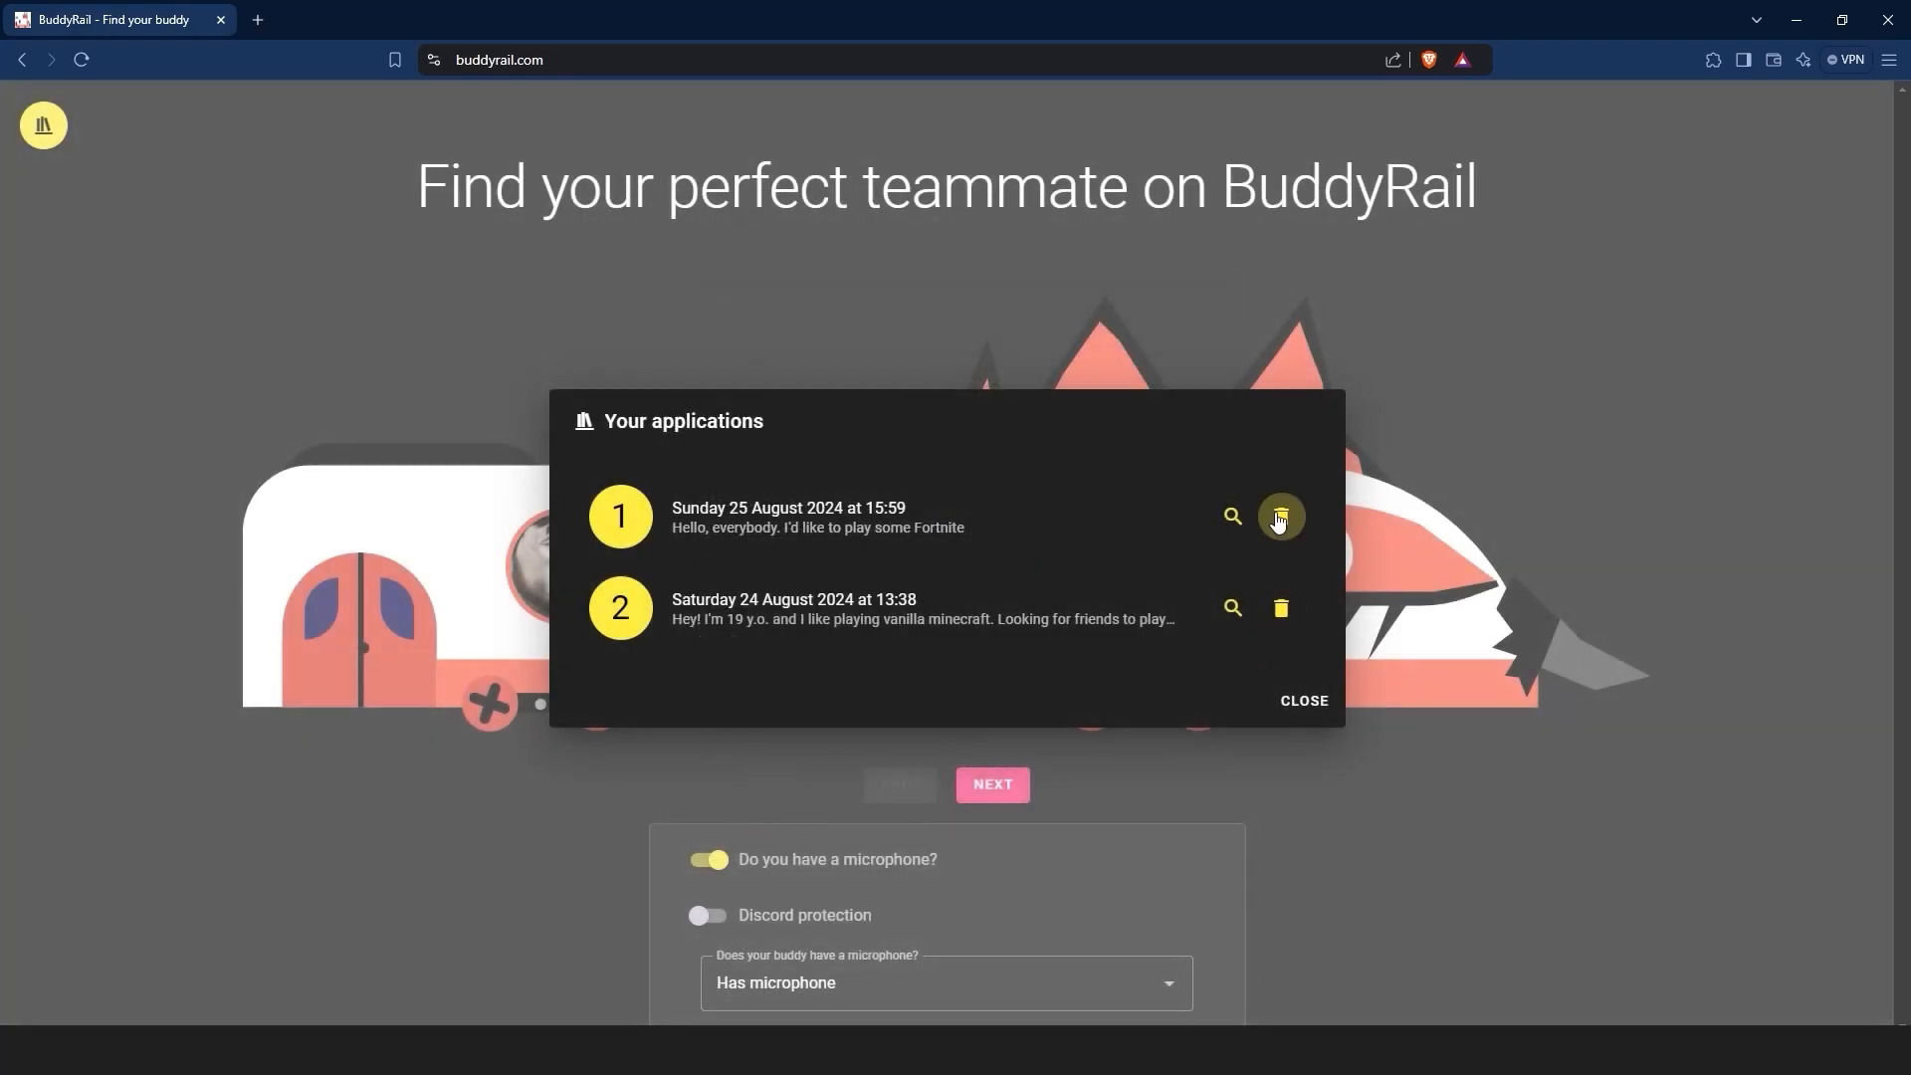